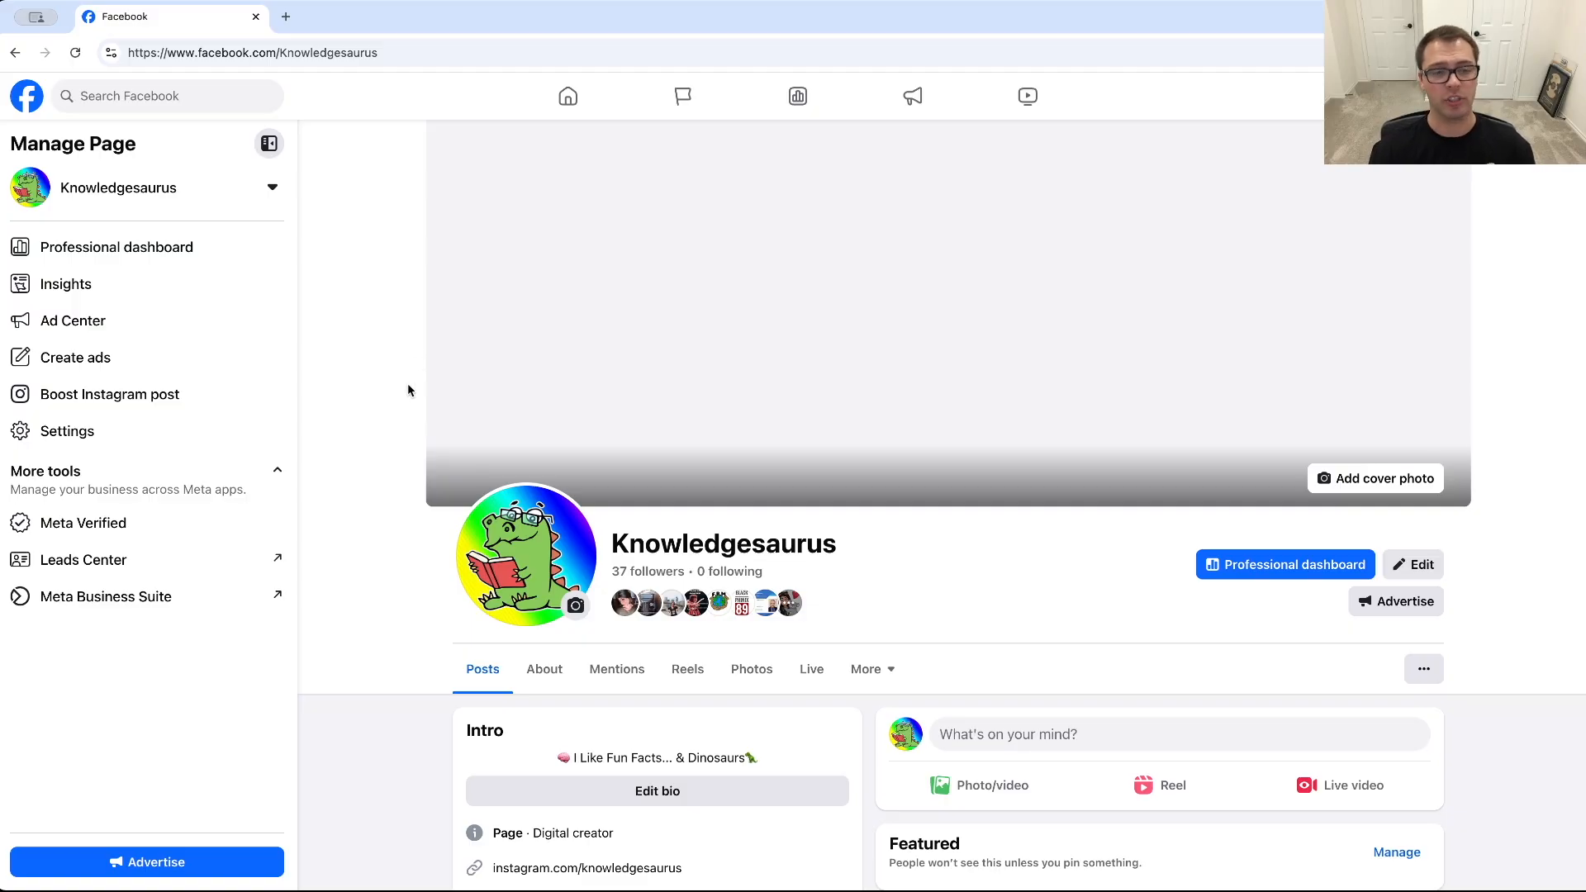
{"action": "mouse_move", "coordinate": [310, 755]}
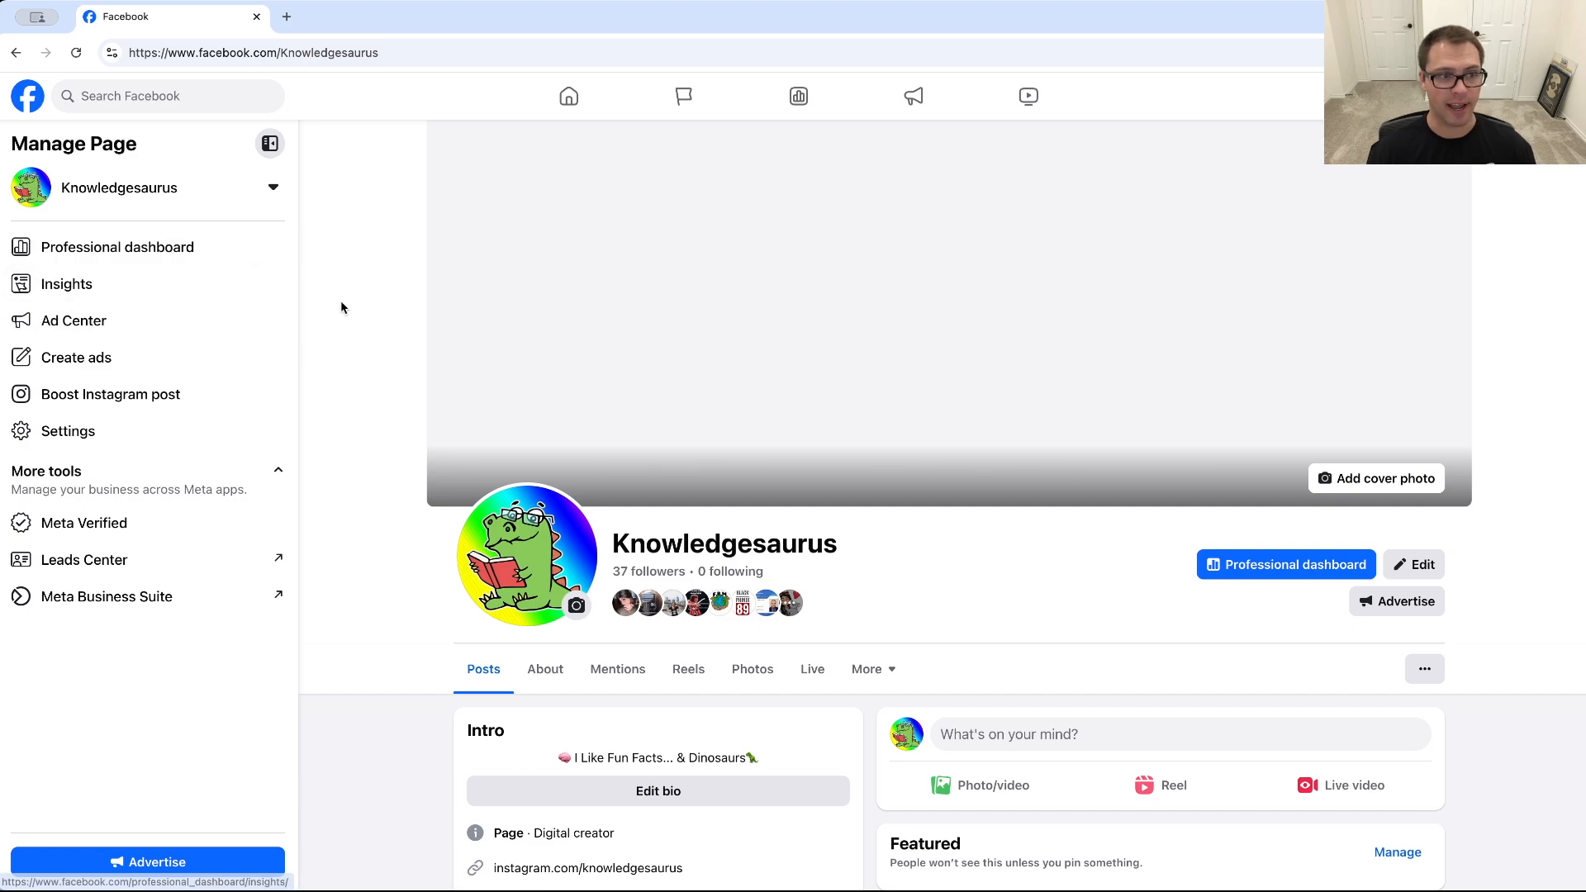
{"action": "mouse_move", "coordinate": [378, 315]}
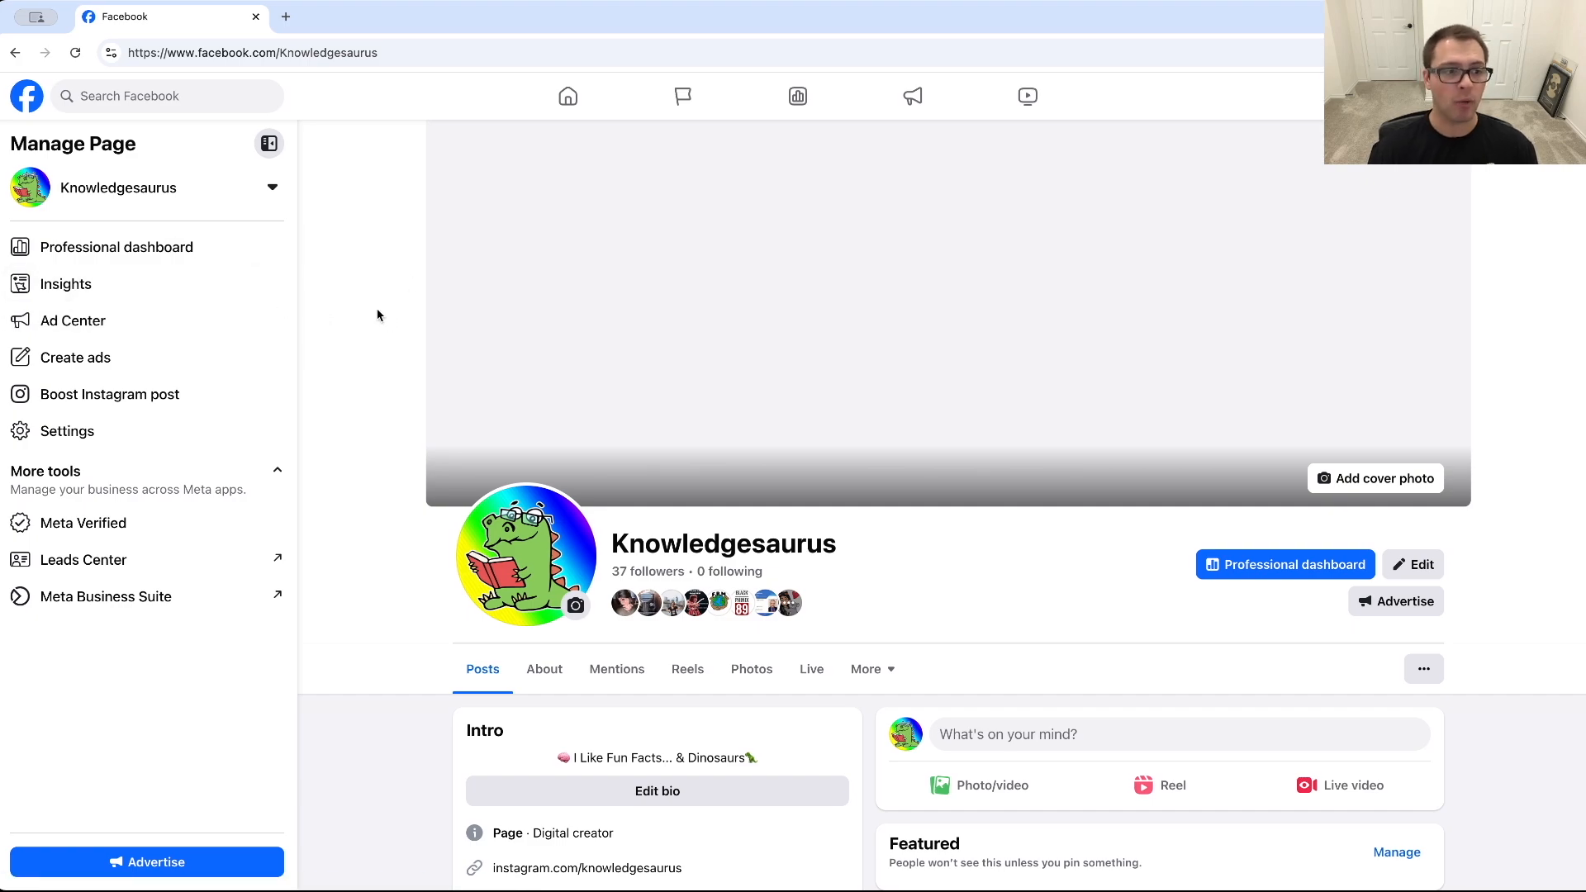
{"action": "mouse_move", "coordinate": [86, 440]}
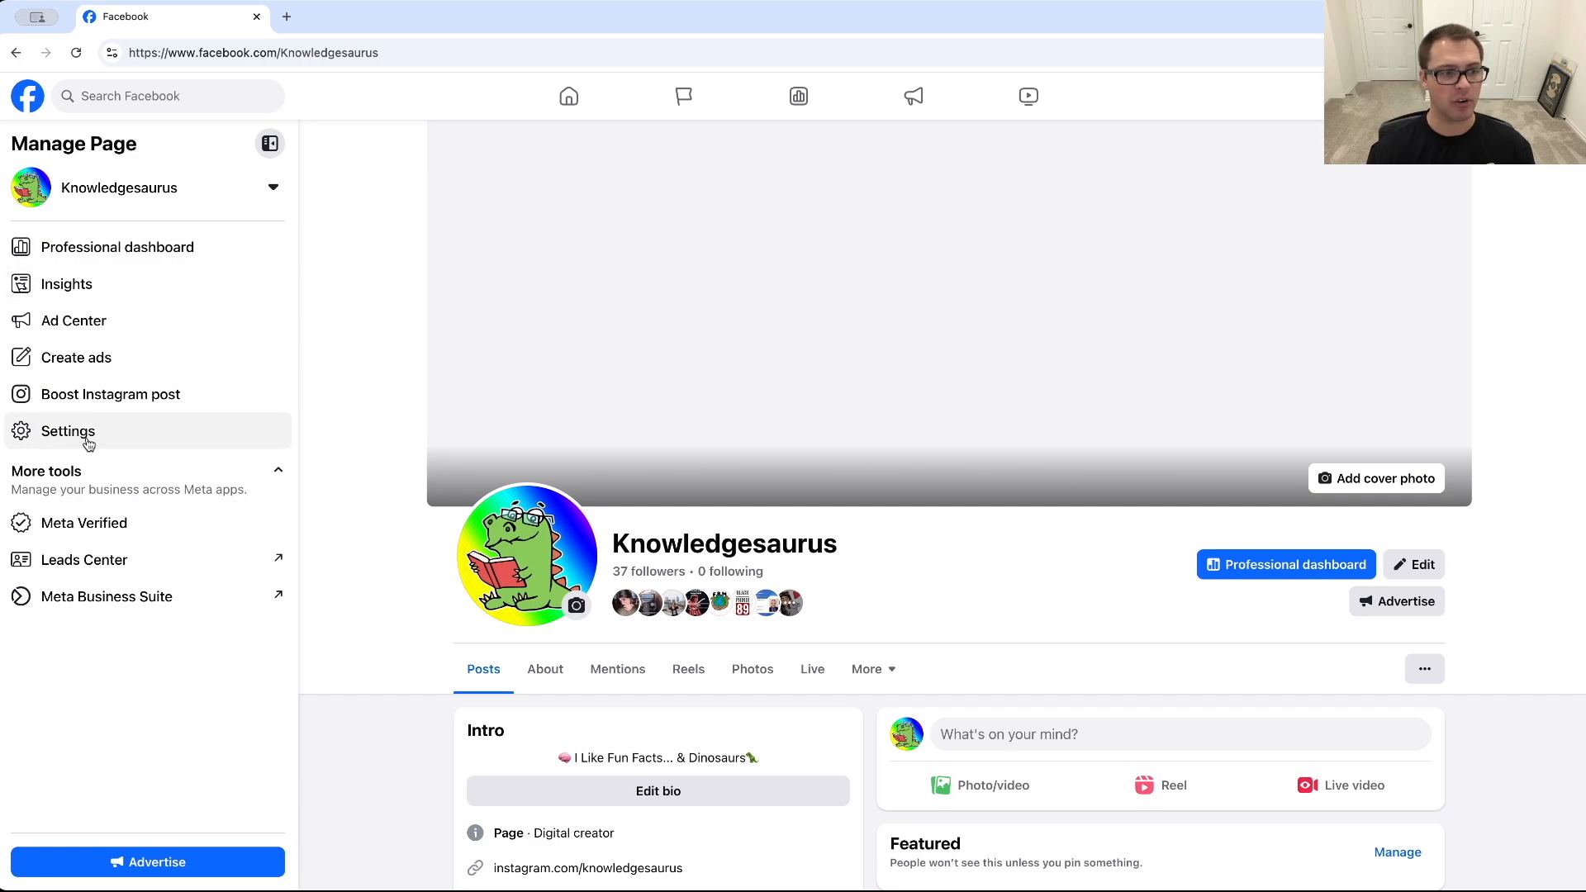
- Go to Settings from the Knowledgesaurus Page's Manage Page sidebar
{"action": "left_click", "coordinate": [67, 432]}
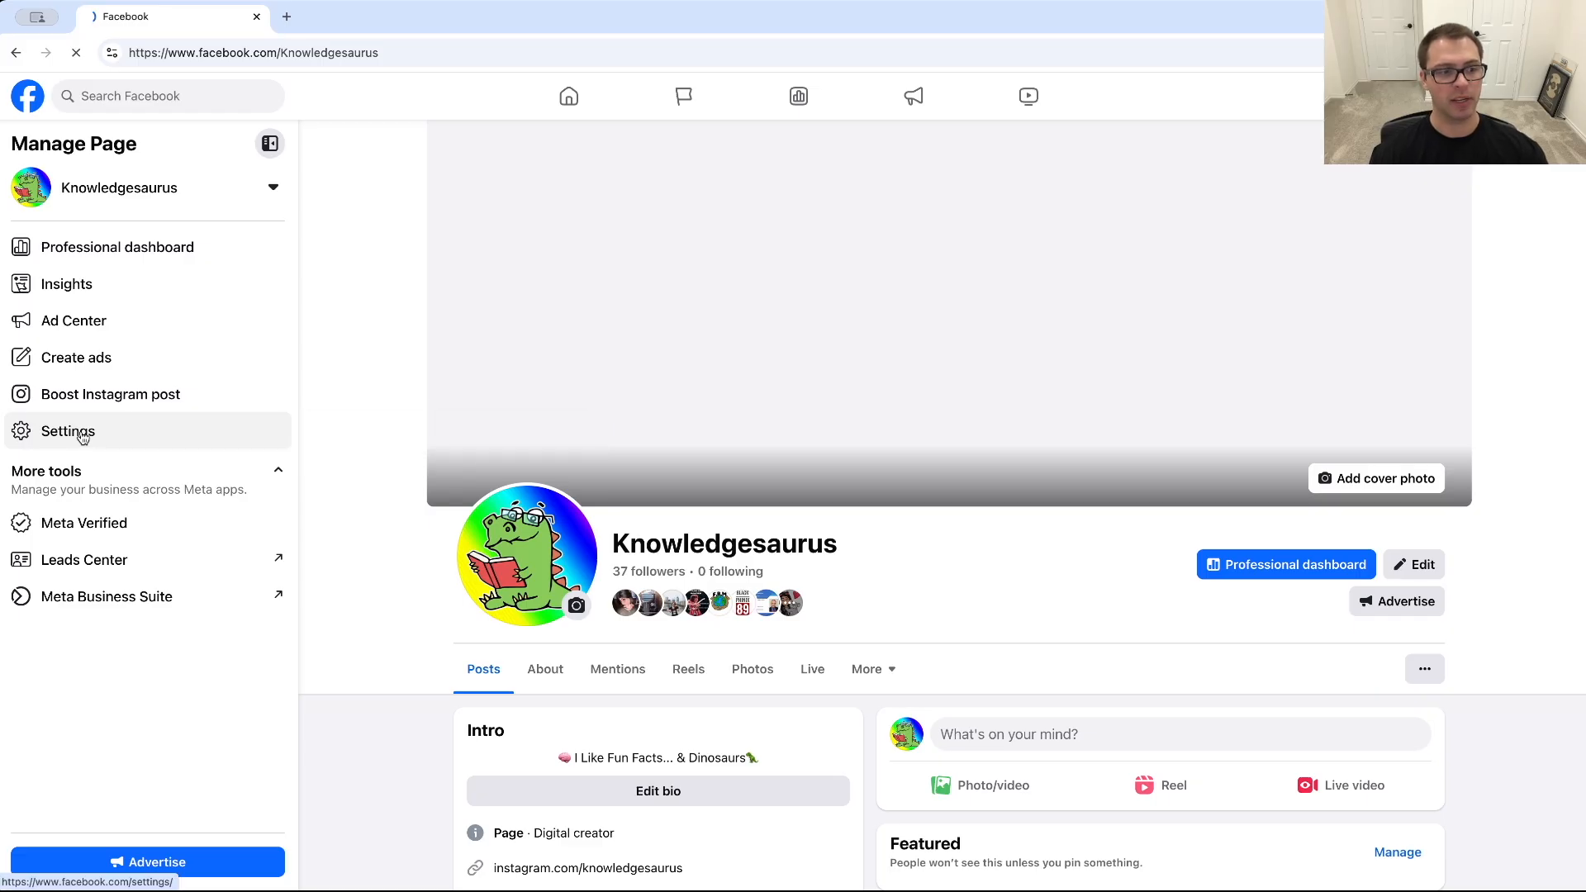
- Reach Linked accounts in Settings & privacy, showing Instagram and WhatsApp not connected
{"action": "left_click", "coordinate": [67, 431]}
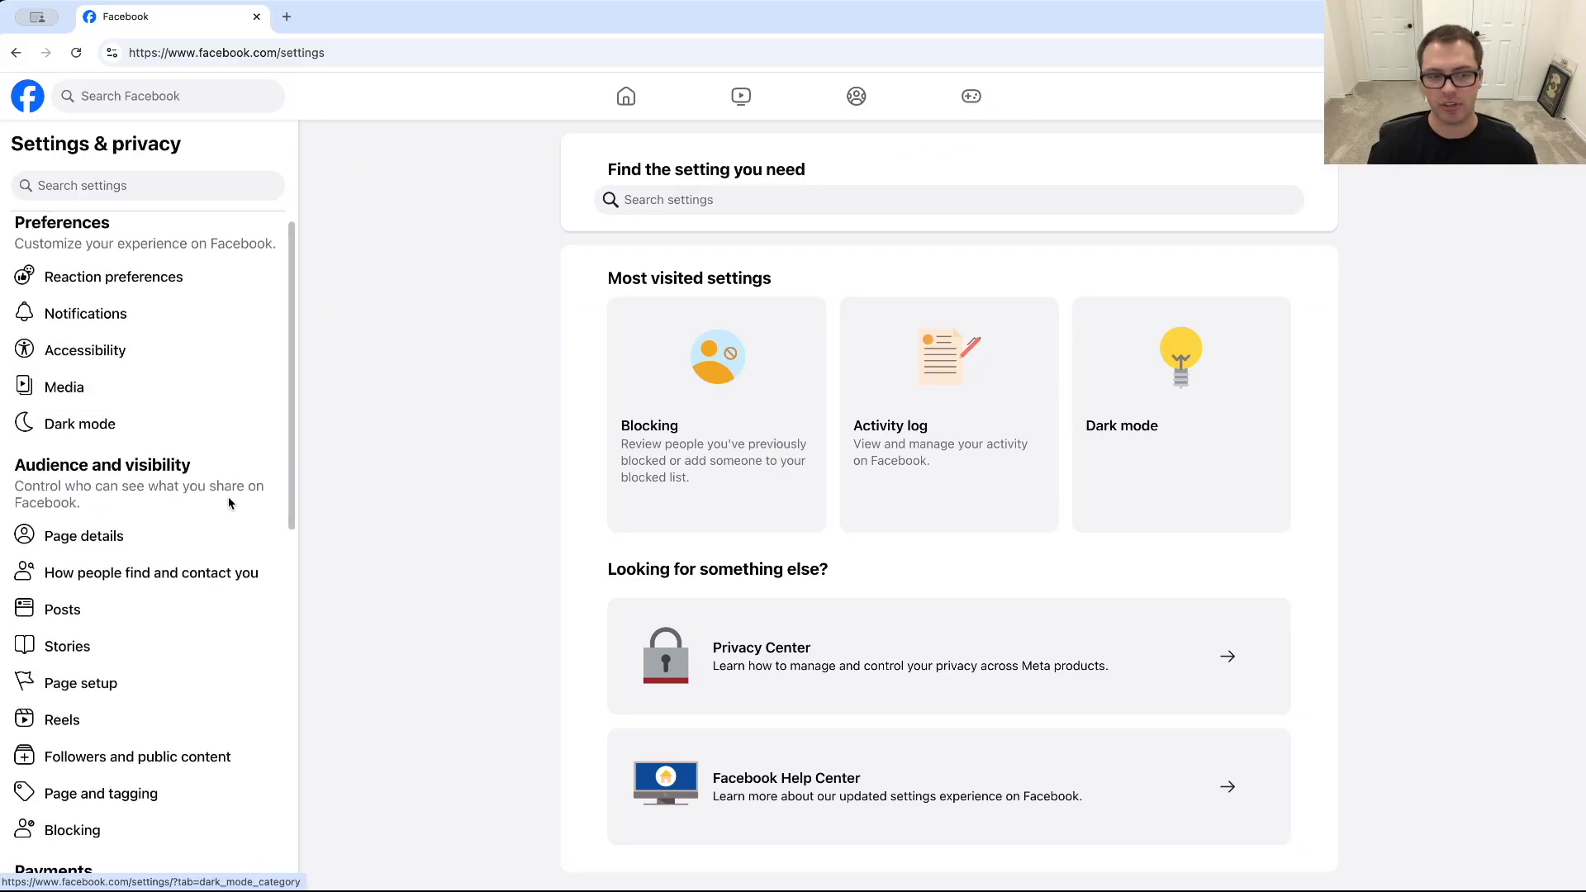
{"action": "scroll", "scroll_direction": "down", "scroll_amount": 3}
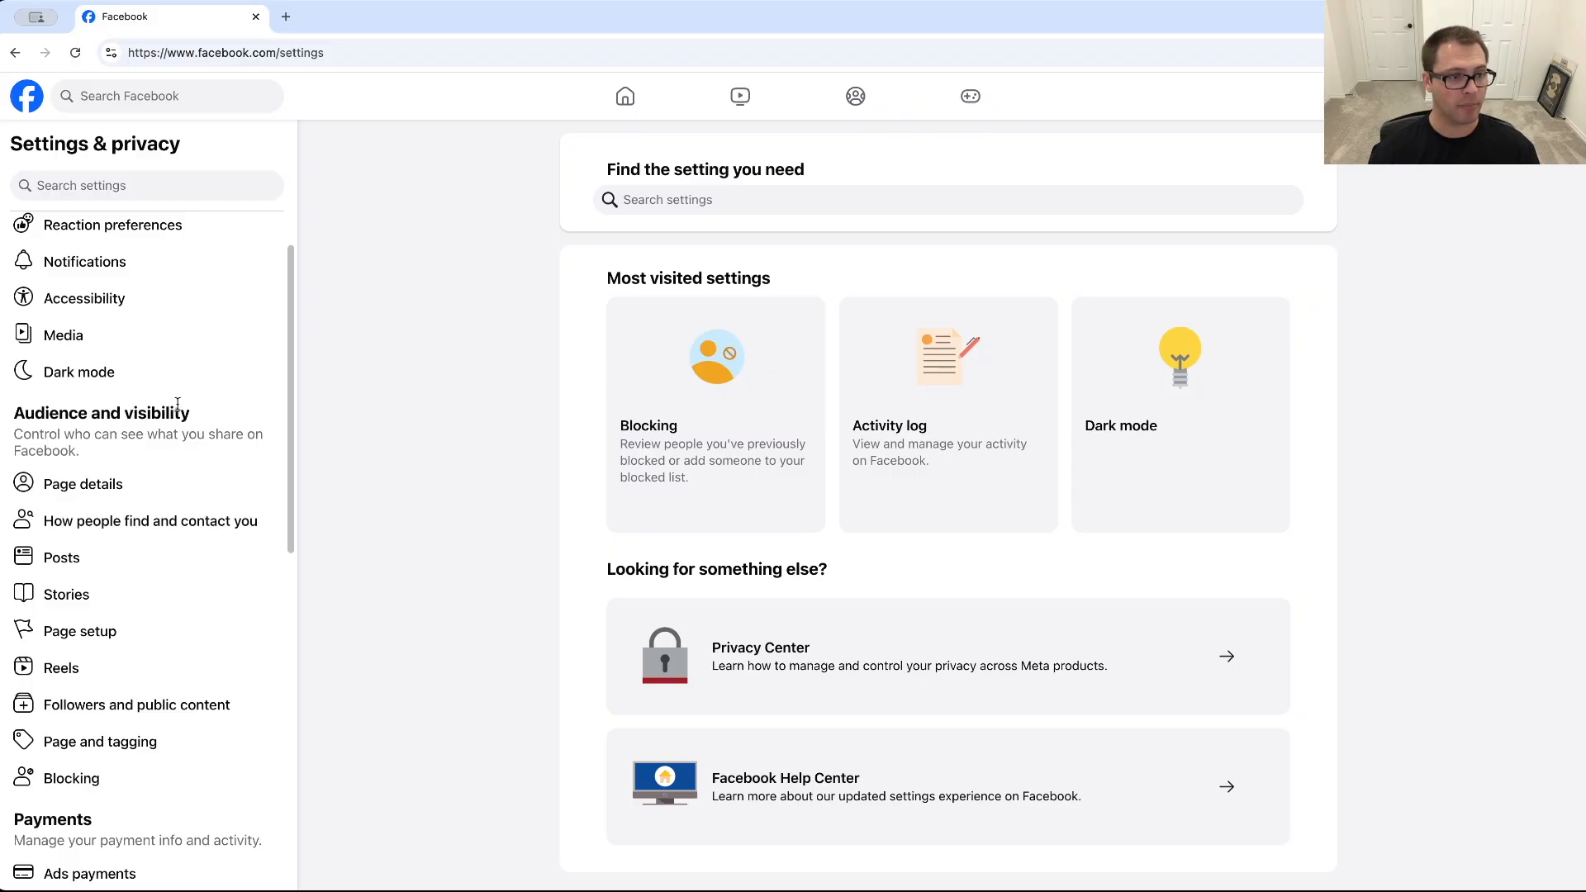
{"action": "scroll", "scroll_direction": "down", "scroll_amount": 3}
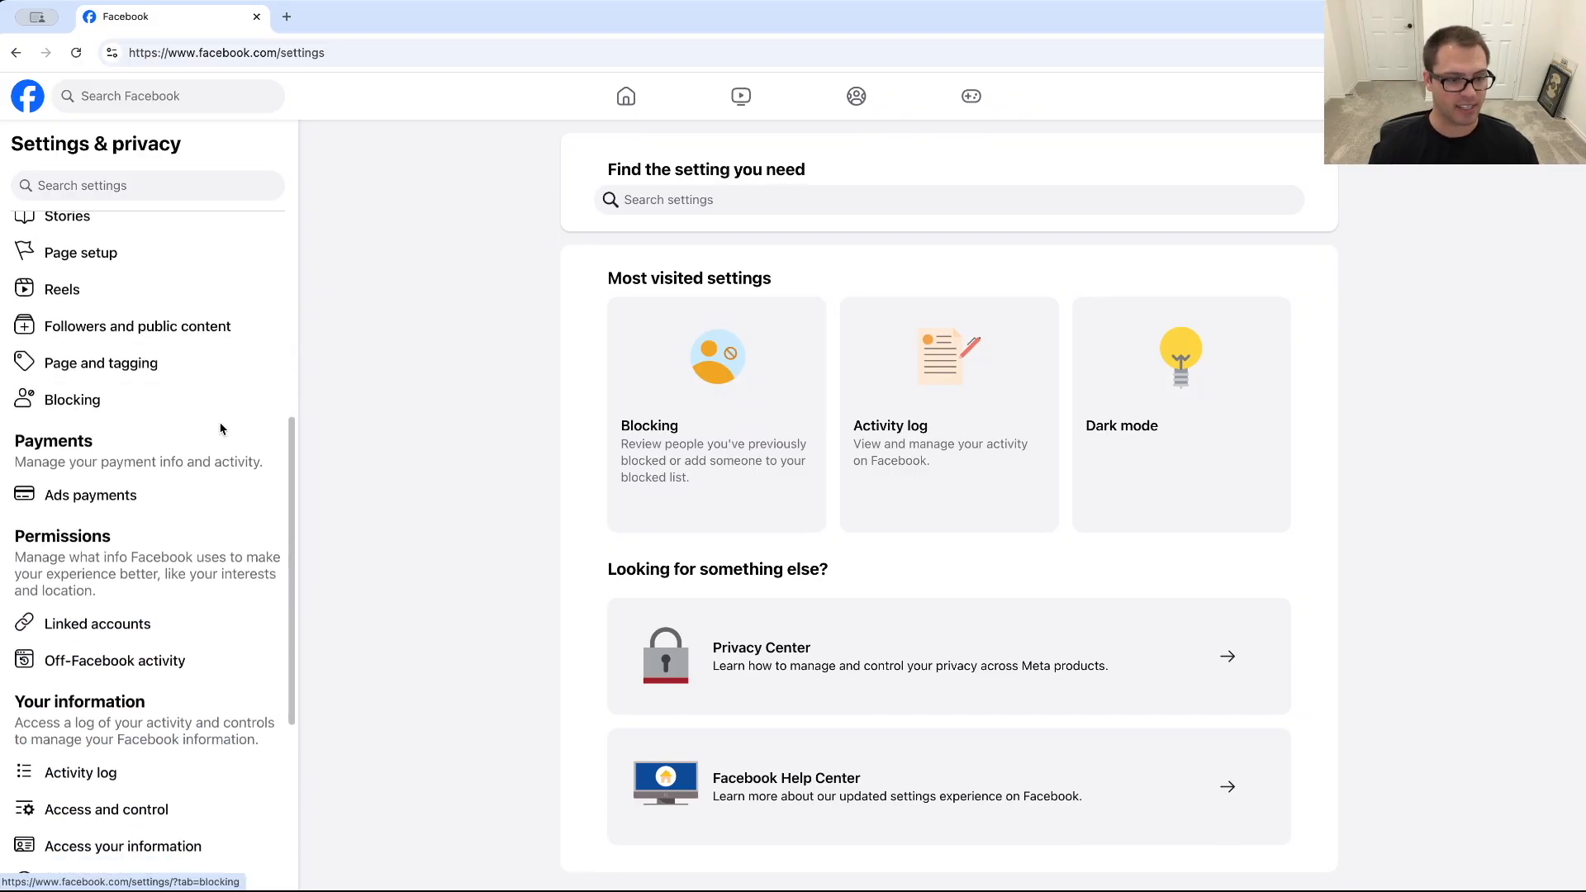
{"action": "scroll", "scroll_direction": "down", "scroll_amount": 3}
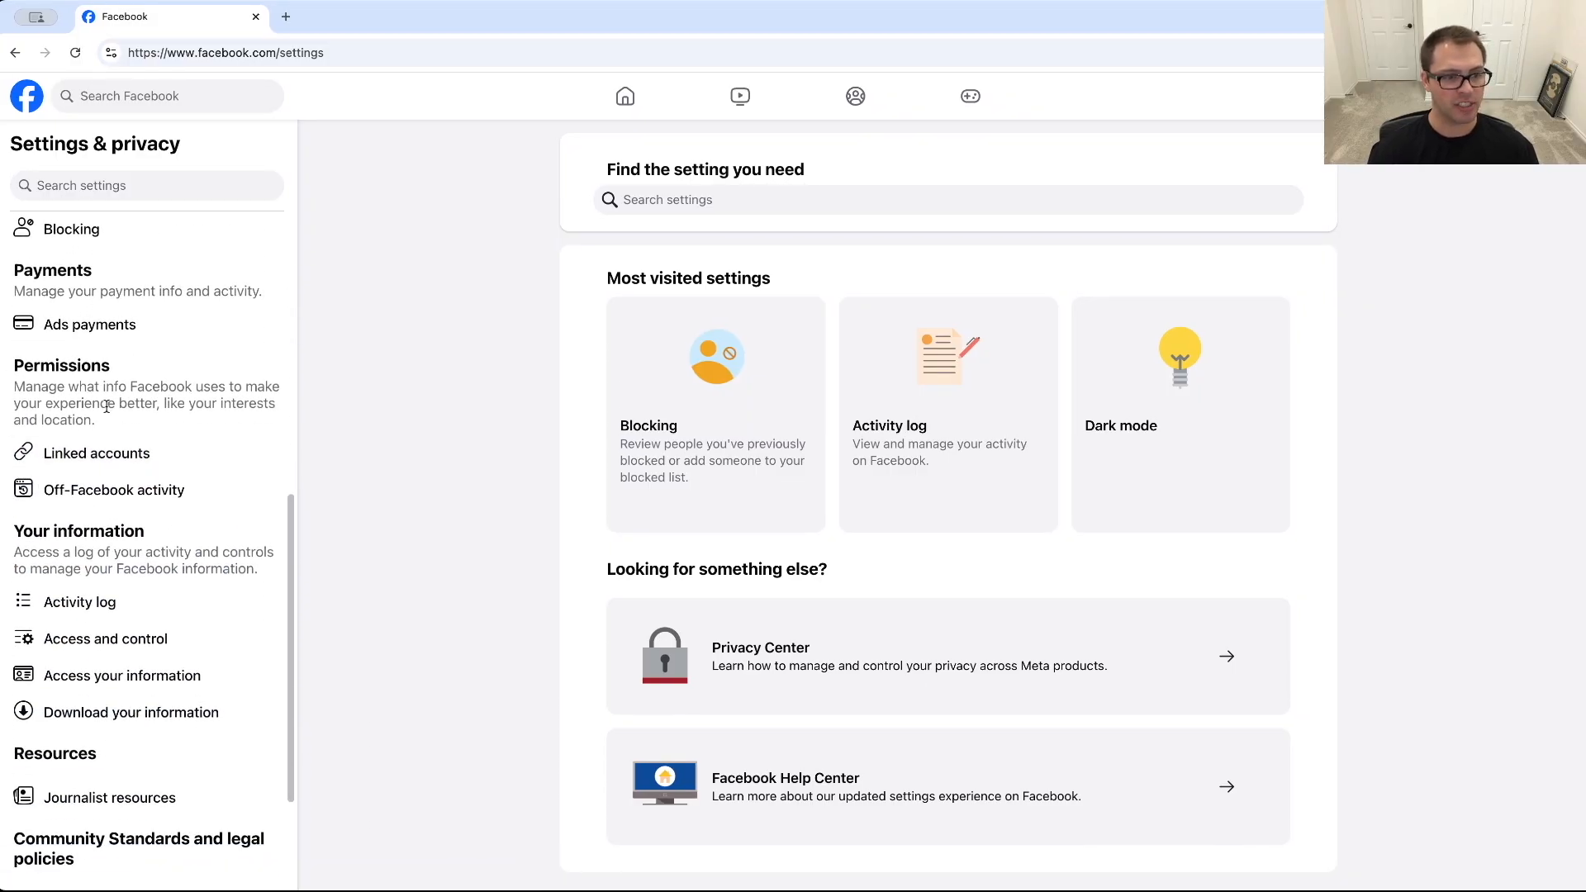
{"action": "left_click", "coordinate": [96, 452]}
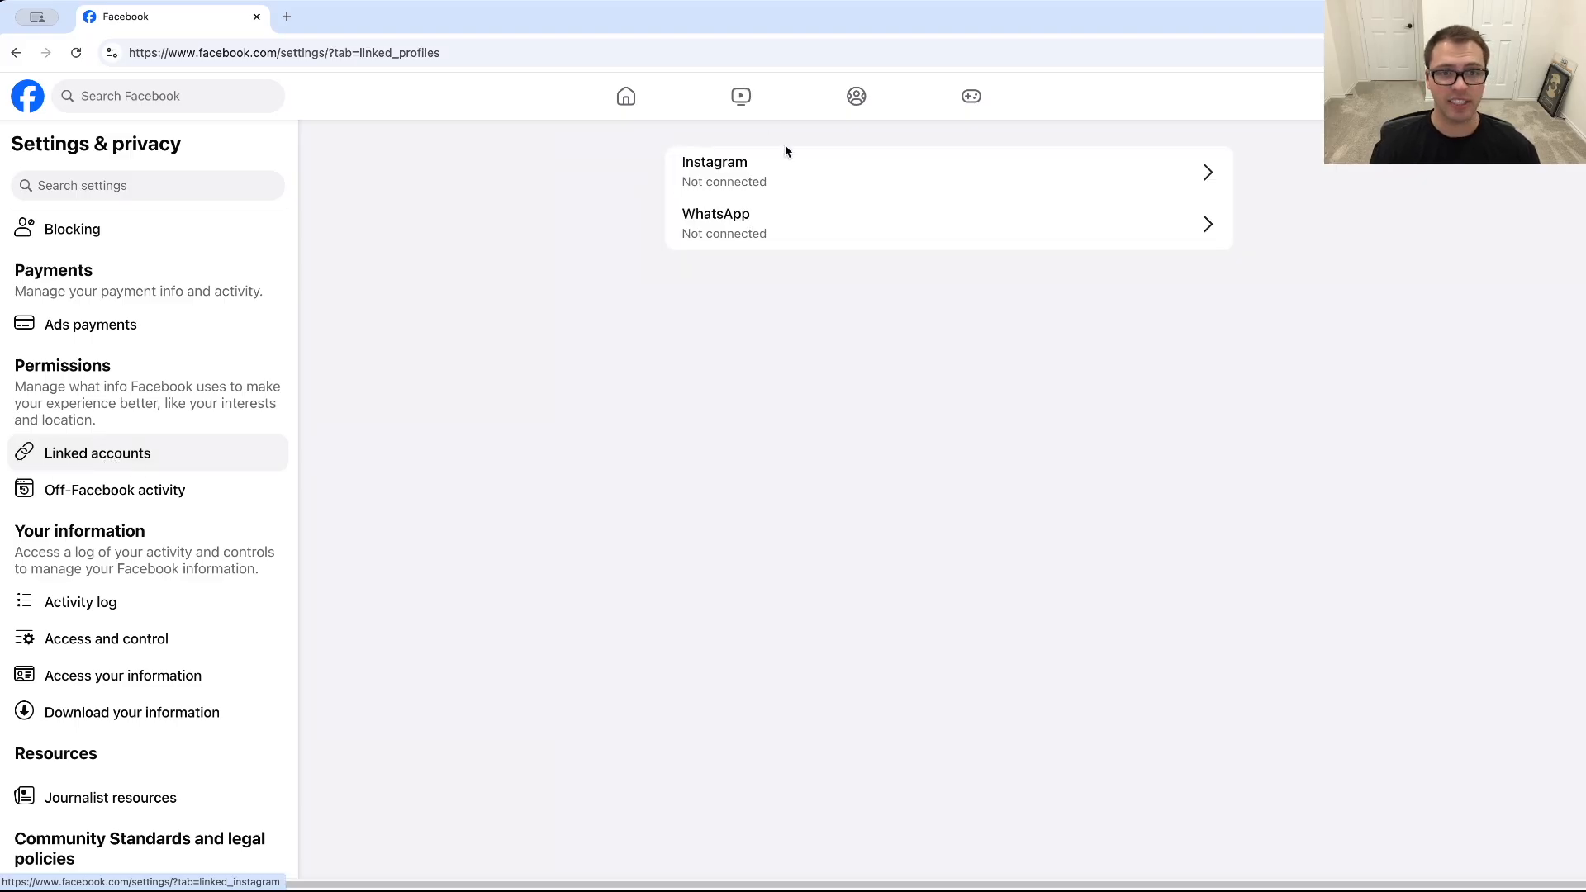
{"action": "mouse_move", "coordinate": [774, 179]}
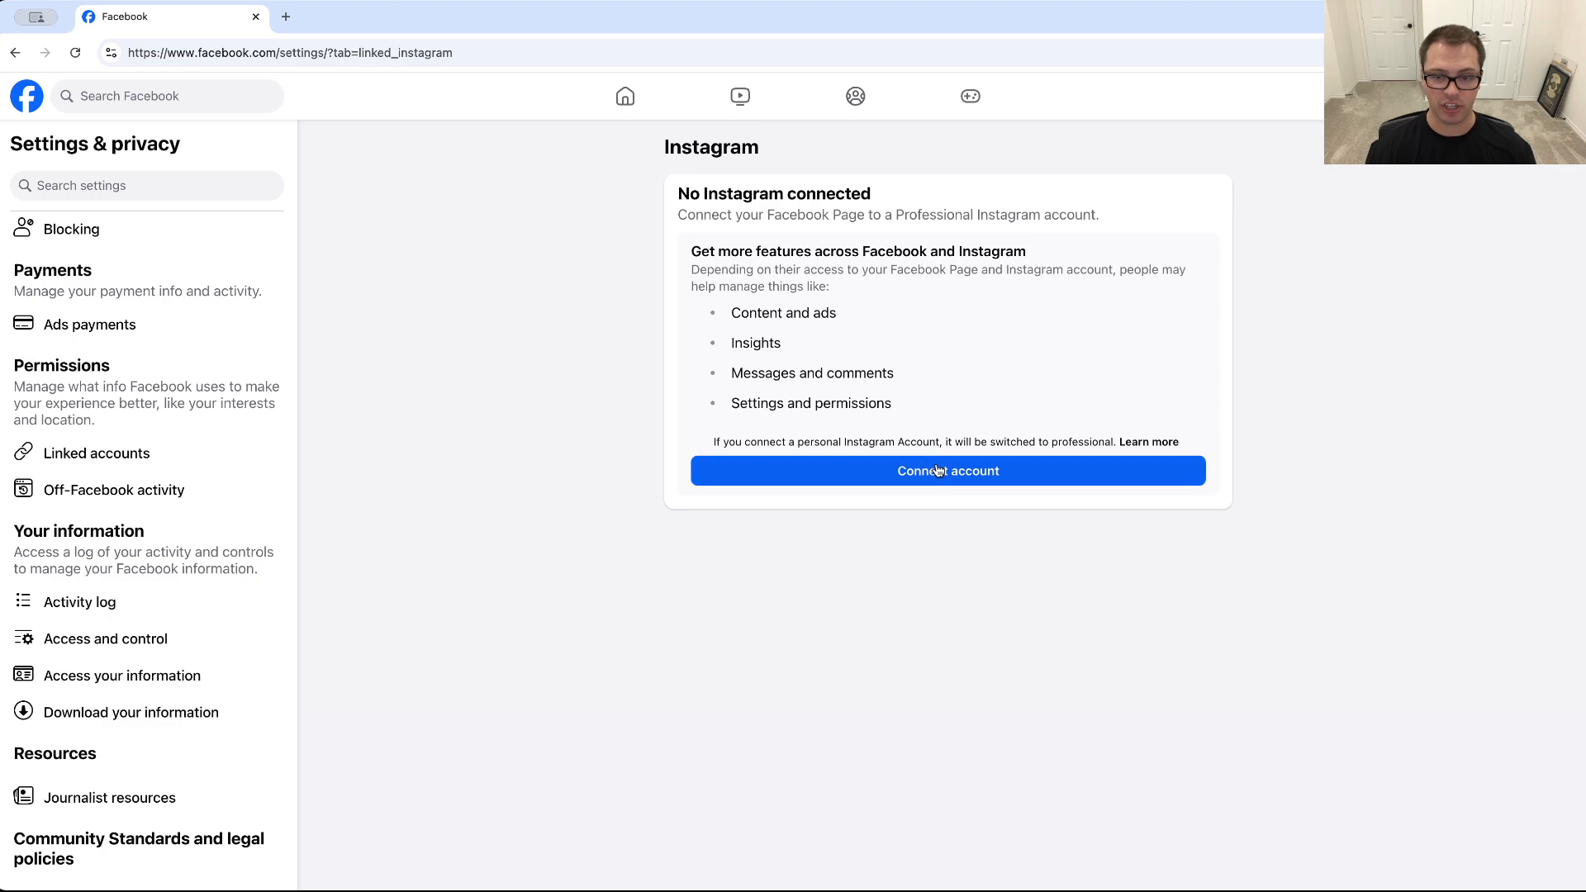
{"action": "left_click", "coordinate": [948, 471]}
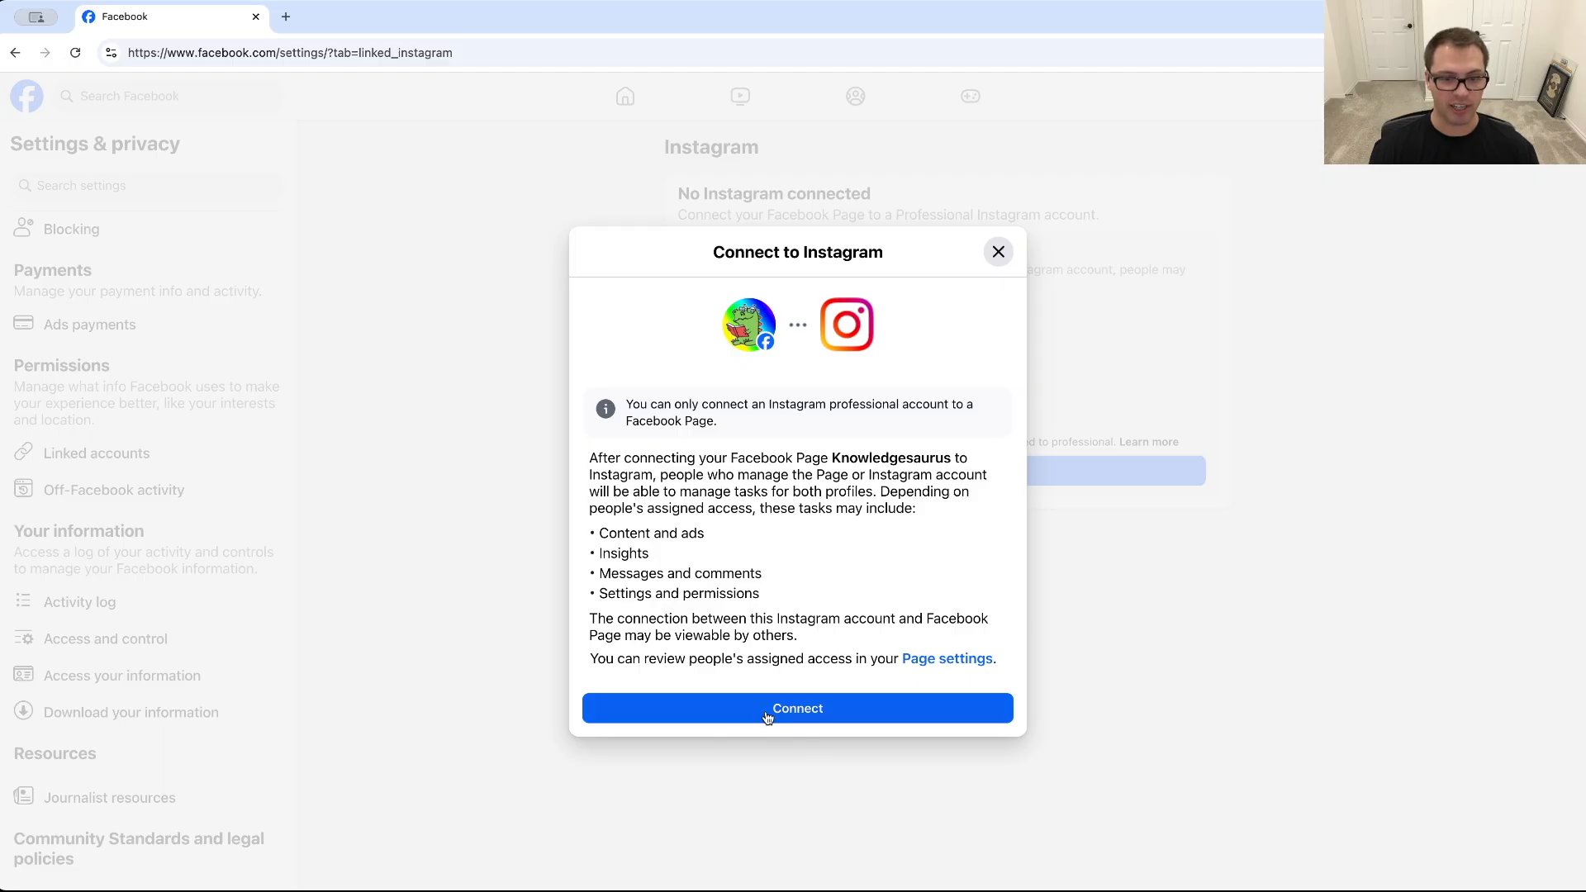
{"action": "left_click", "coordinate": [798, 707]}
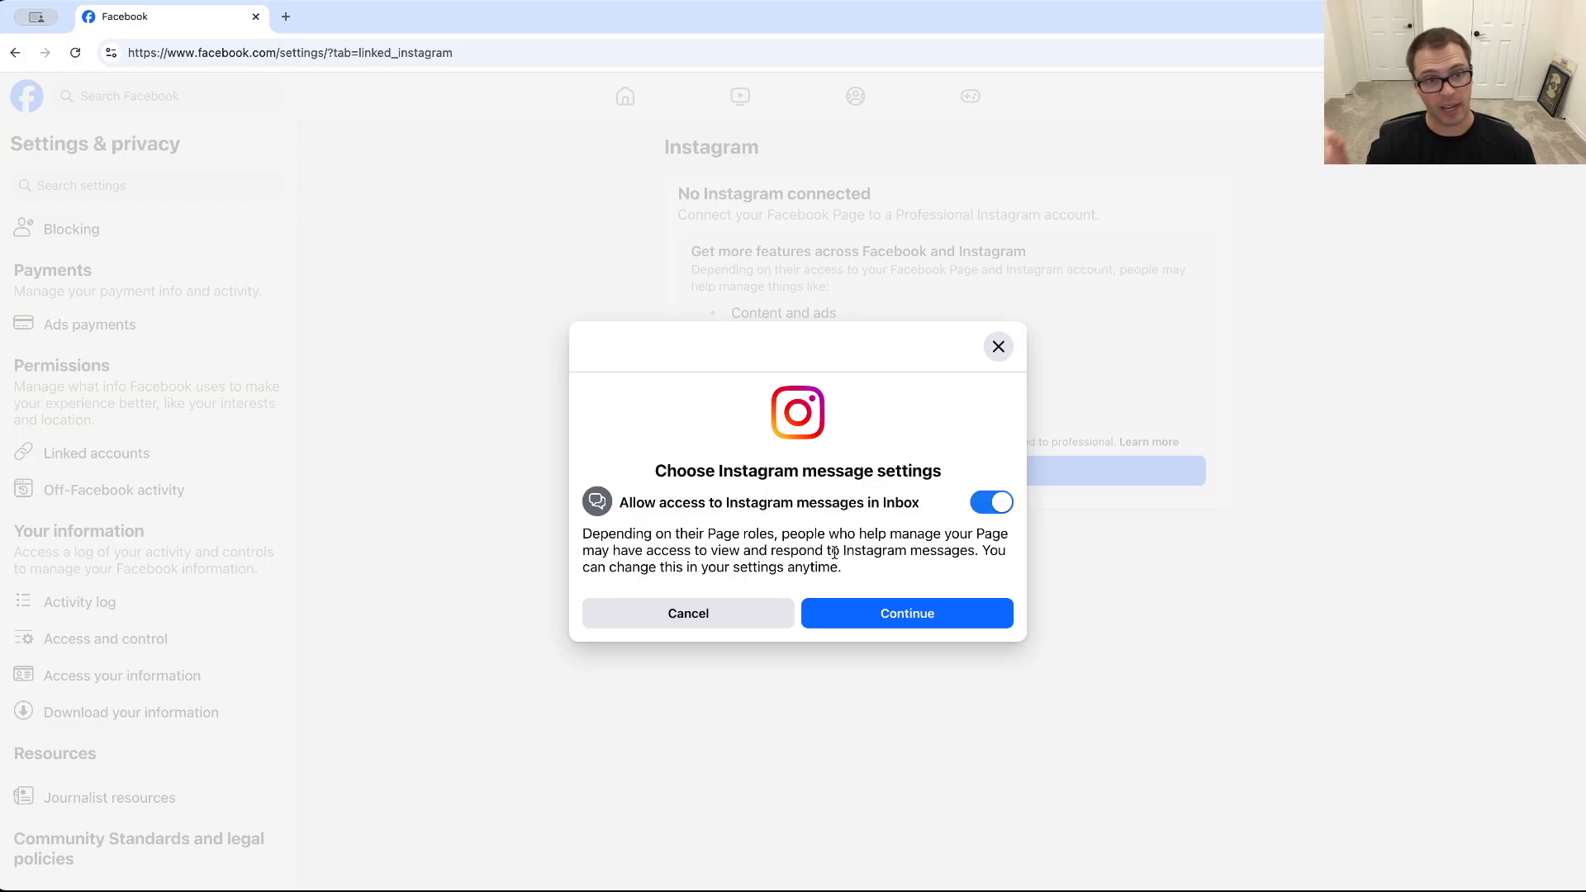
{"action": "left_click", "coordinate": [991, 502]}
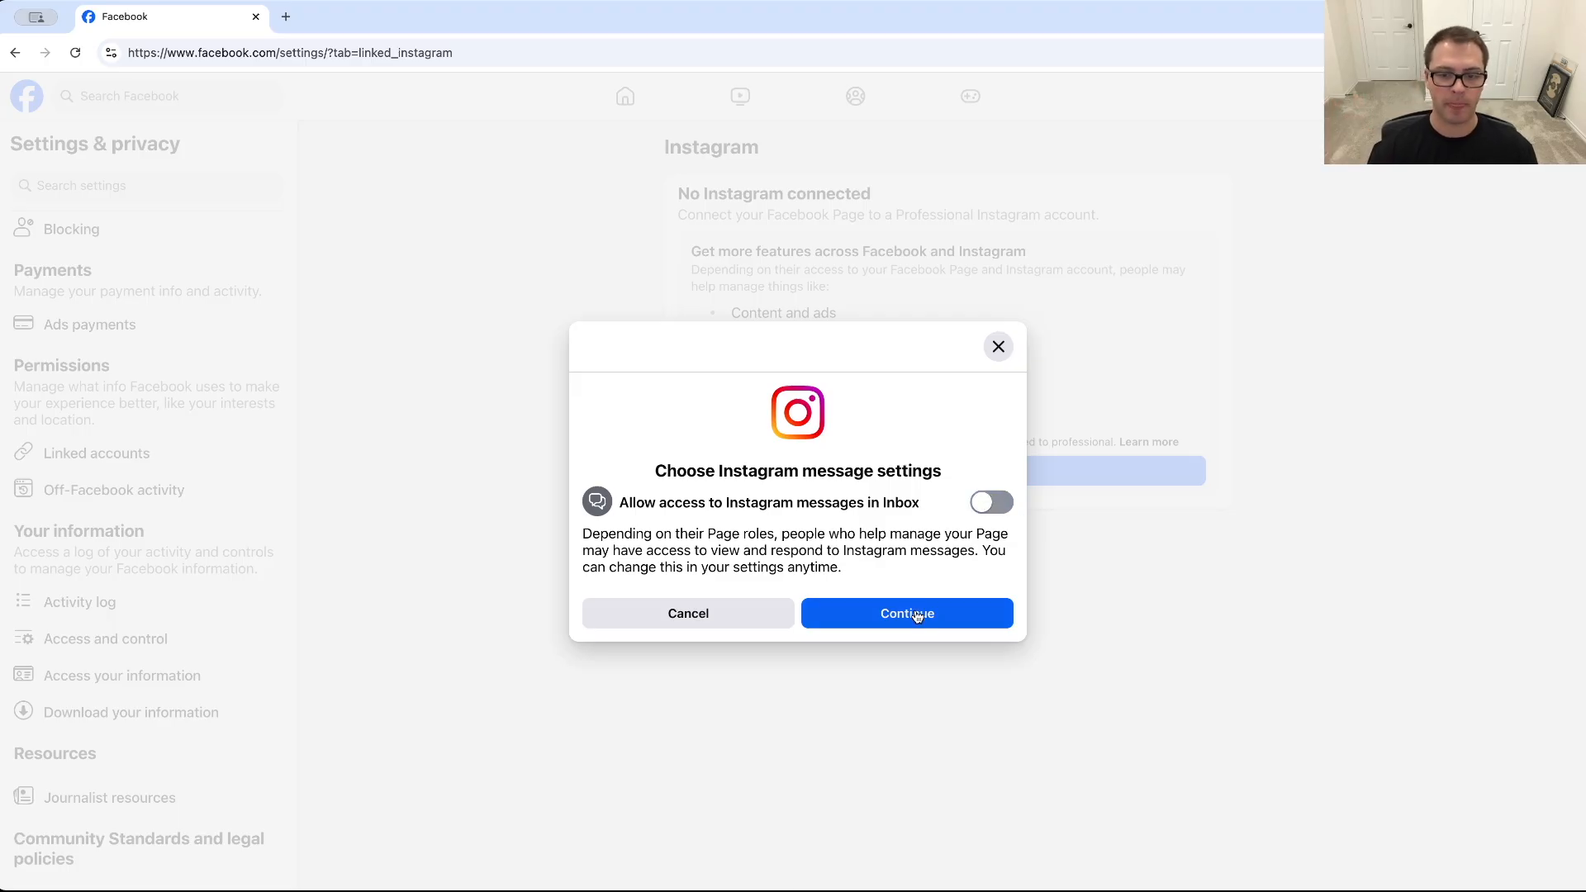
{"action": "mouse_move", "coordinate": [954, 504]}
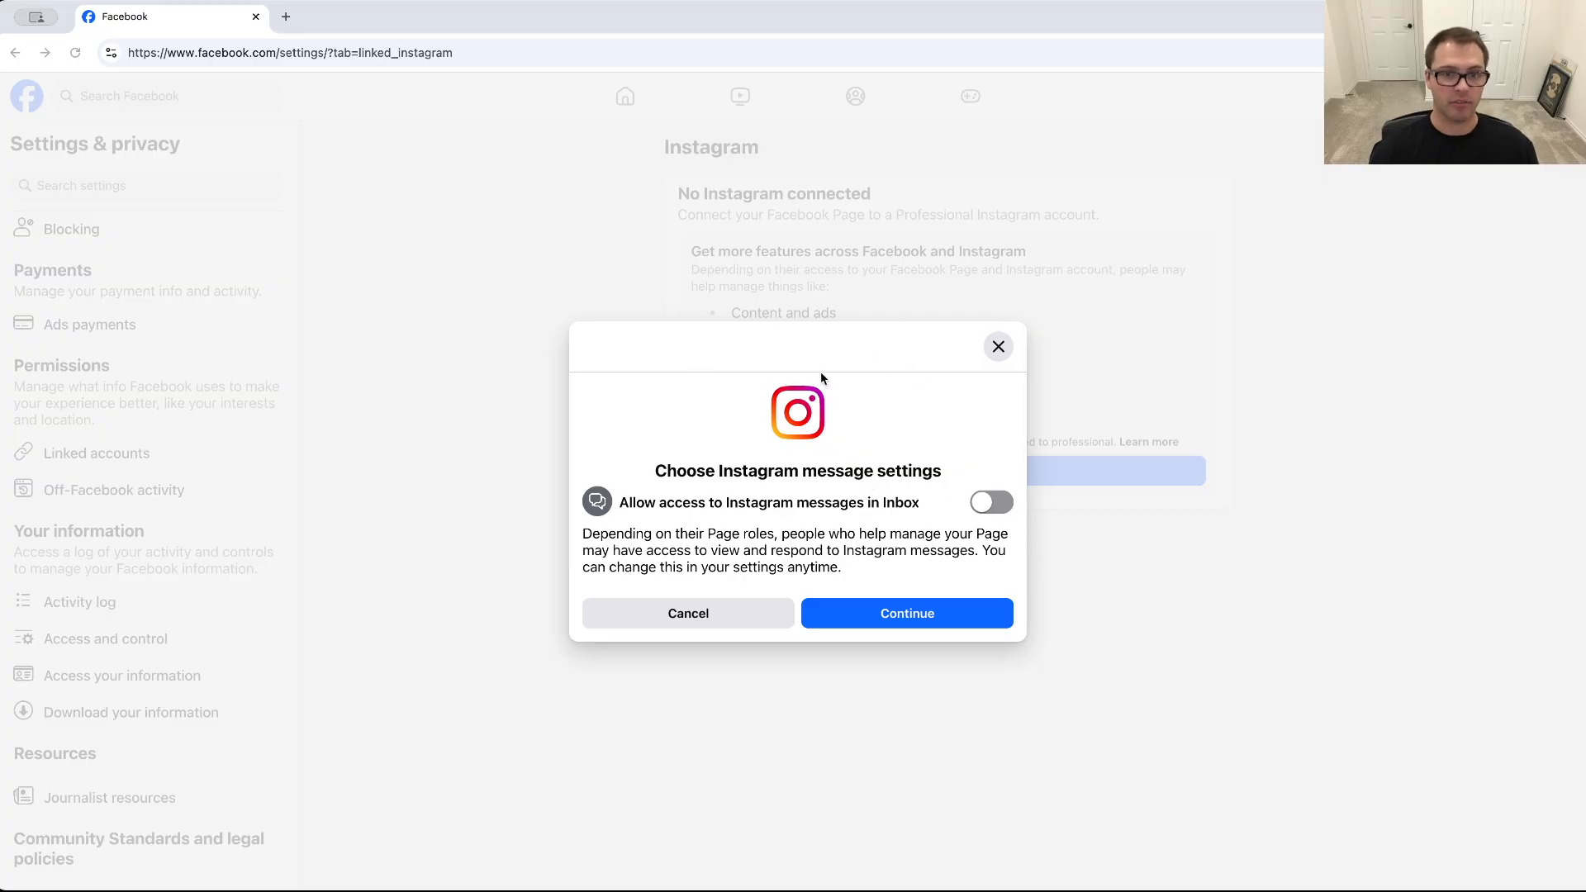
{"action": "left_click", "coordinate": [907, 612]}
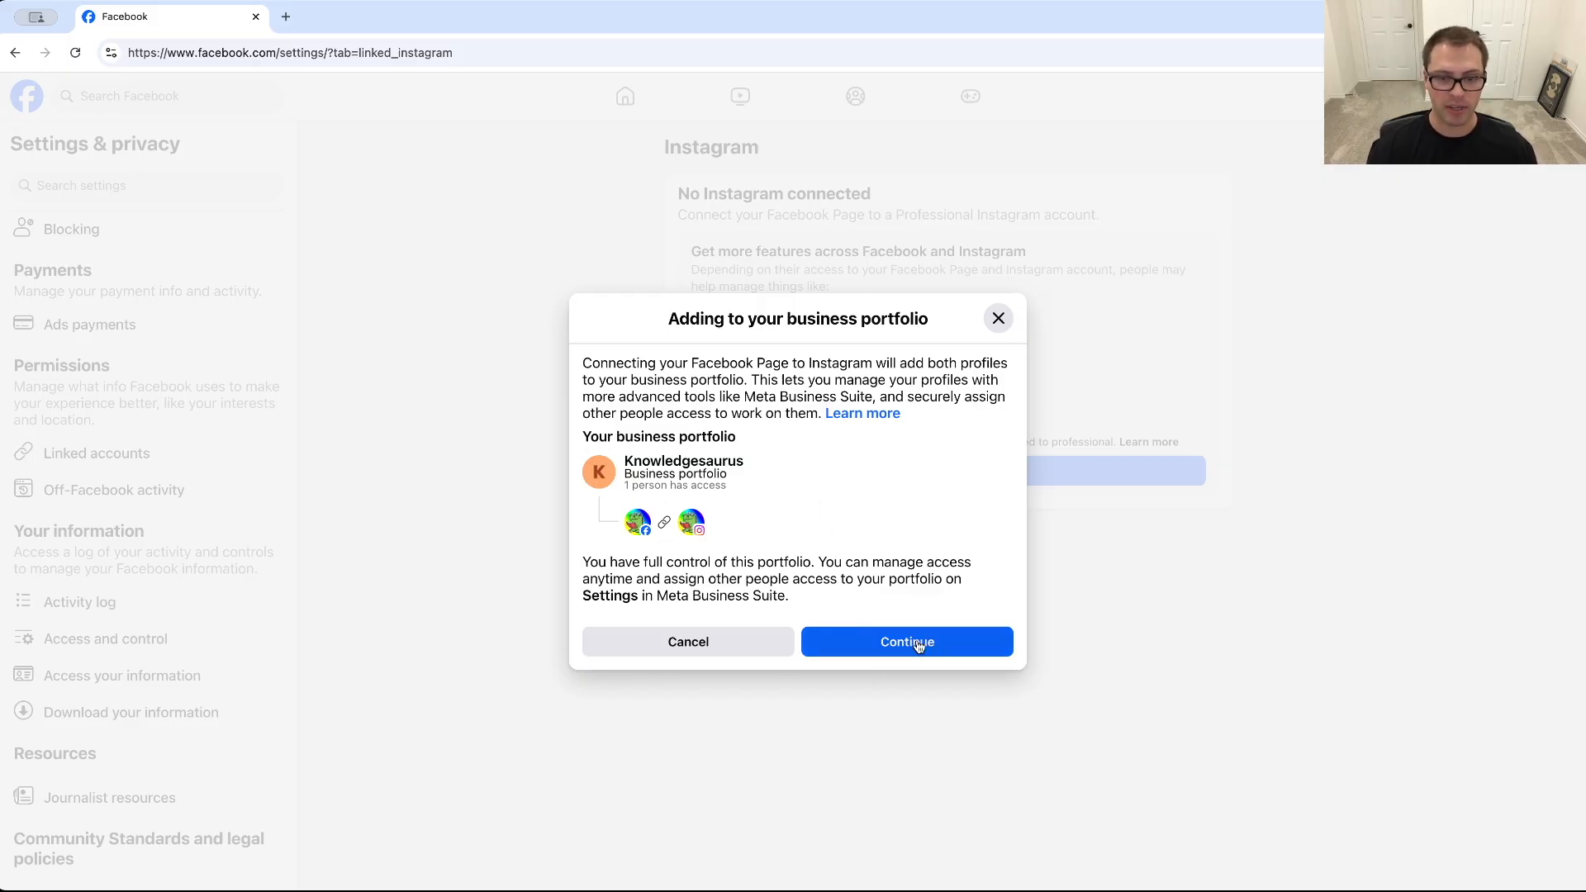
{"action": "left_click", "coordinate": [907, 641]}
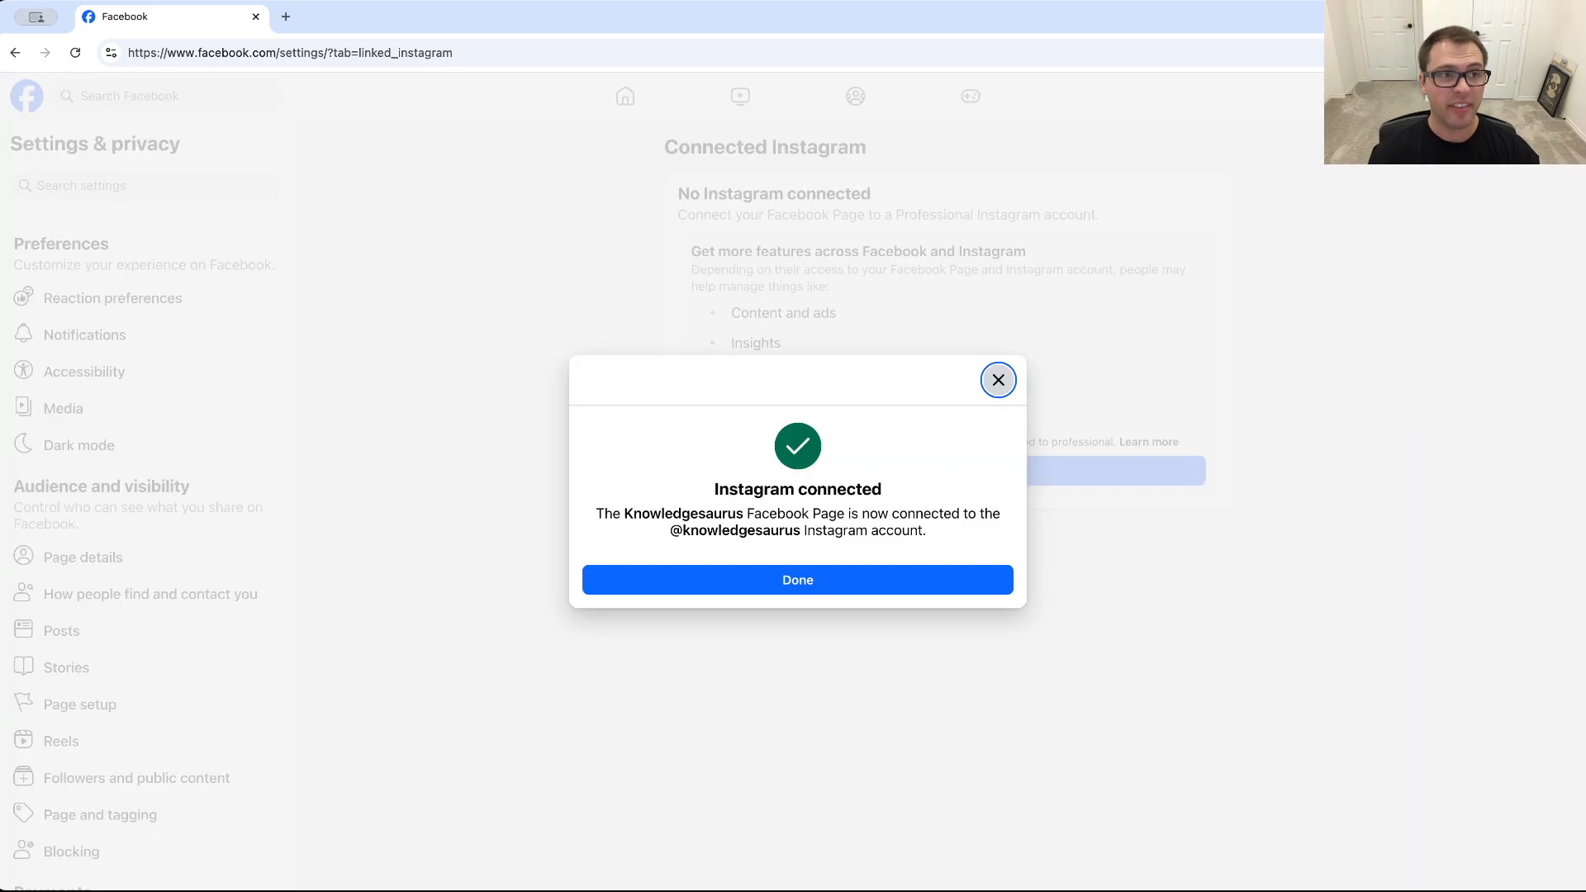
{"action": "mouse_move", "coordinate": [831, 456]}
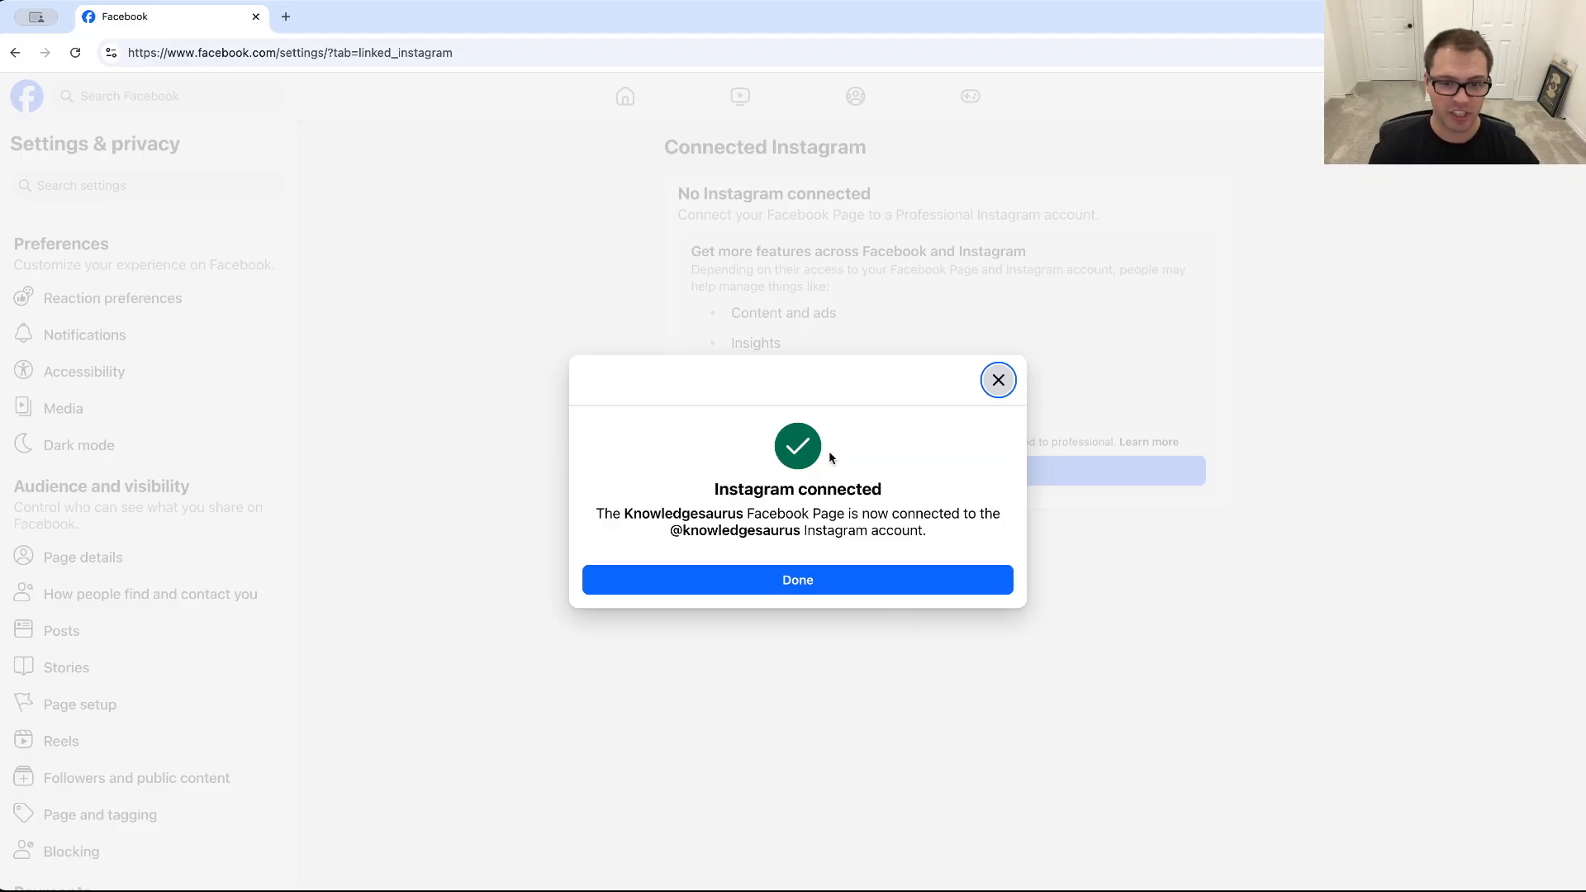
- Dismiss the connection confirmation and launch Meta Business Suite from More tools
{"action": "left_click", "coordinate": [798, 580]}
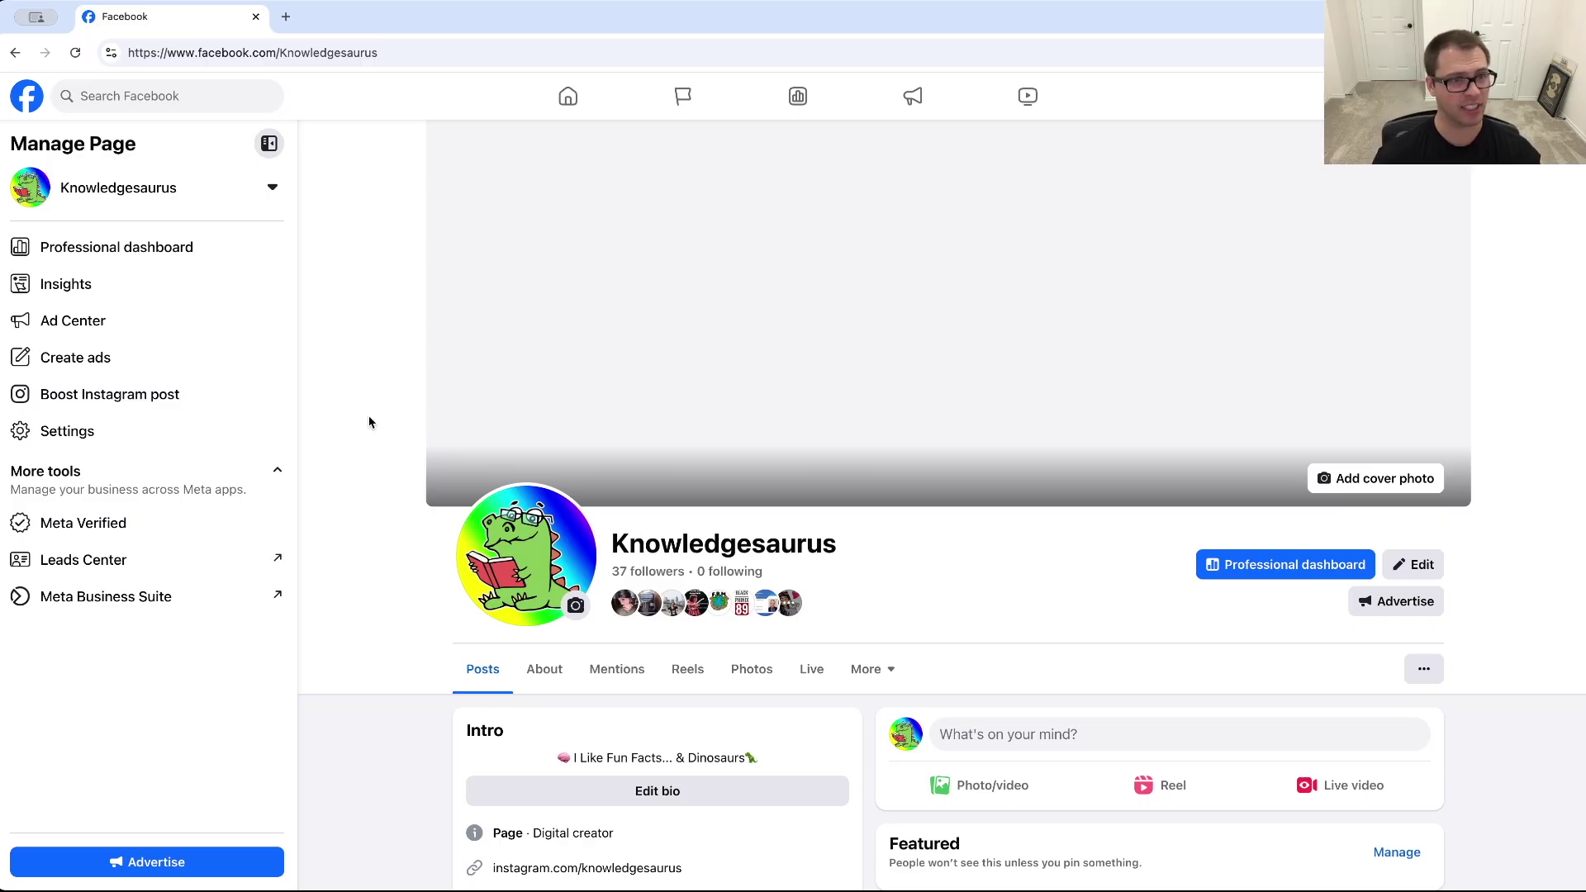
{"action": "mouse_move", "coordinate": [135, 593]}
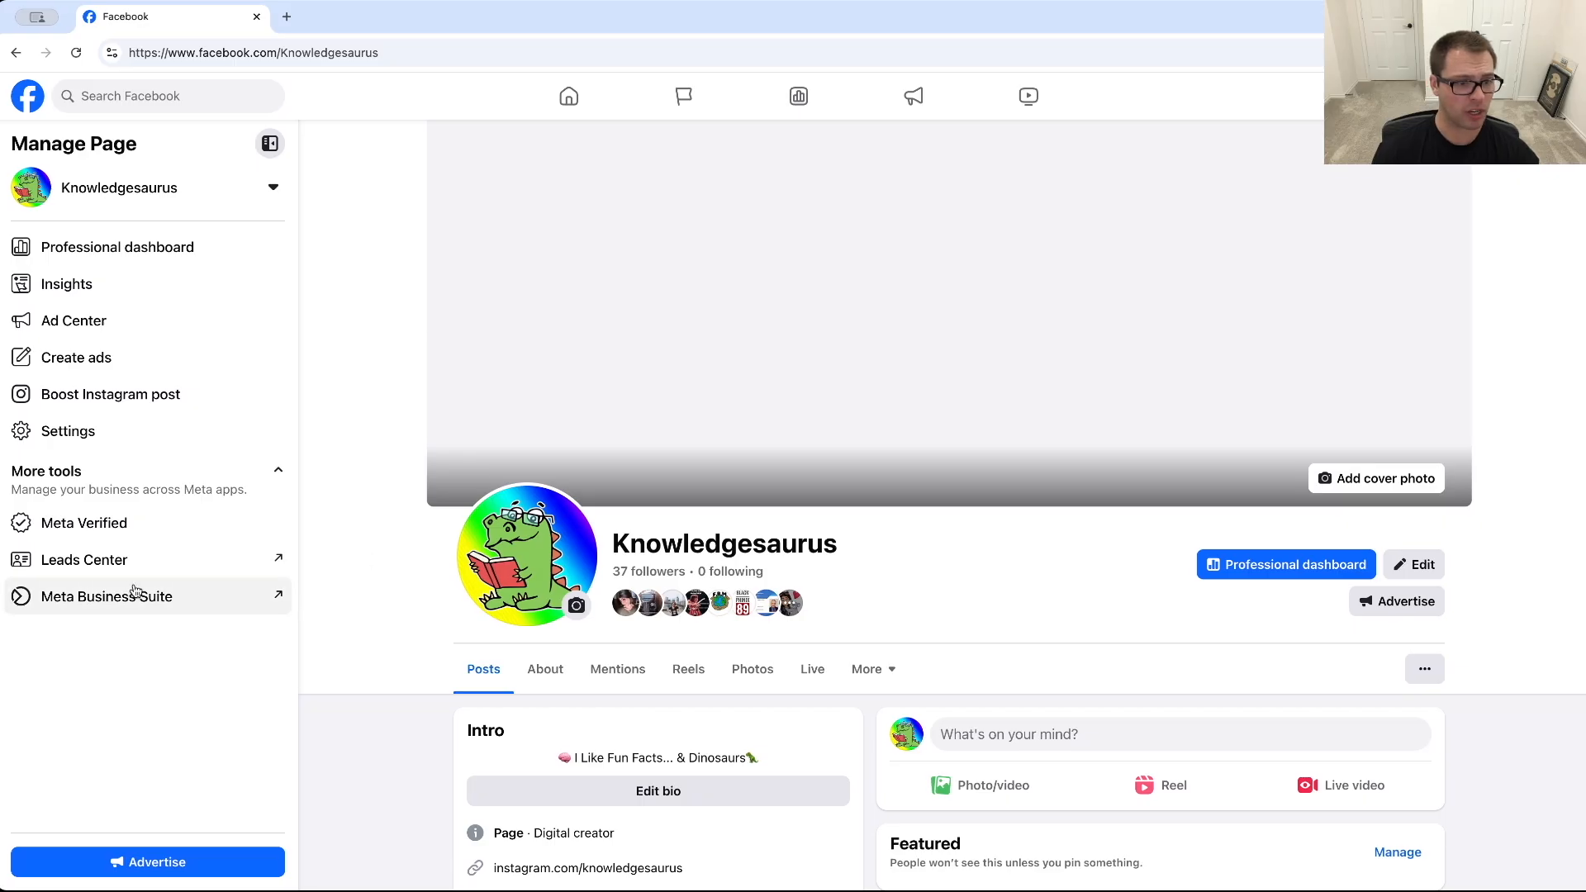
{"action": "left_click", "coordinate": [106, 596]}
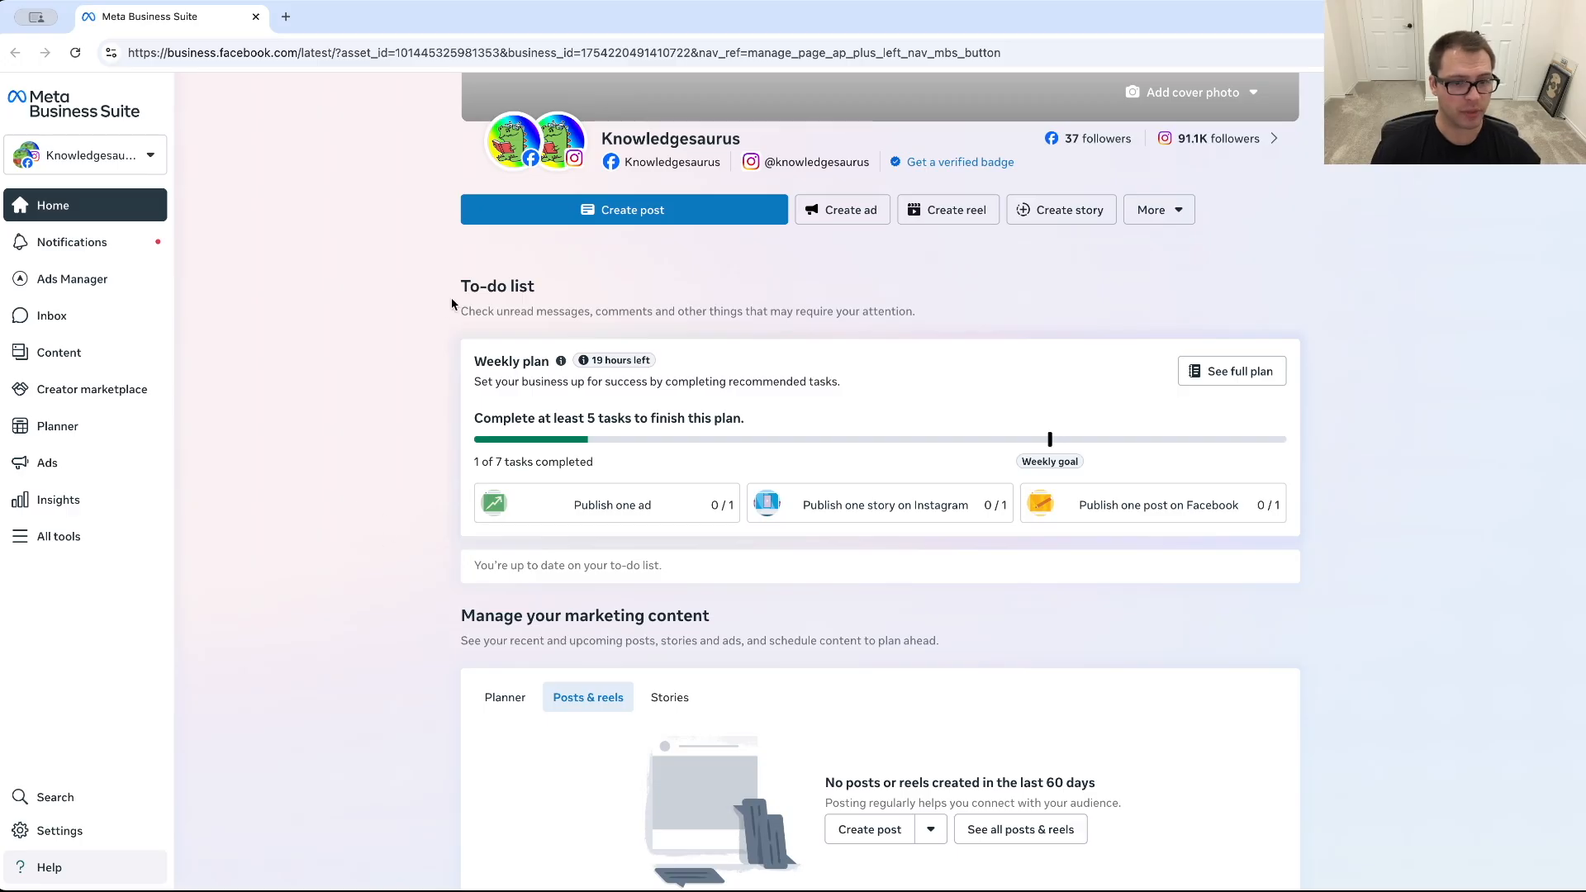
- From the business portfolio's People settings, start an Invite people dialog
{"action": "left_click", "coordinate": [61, 831]}
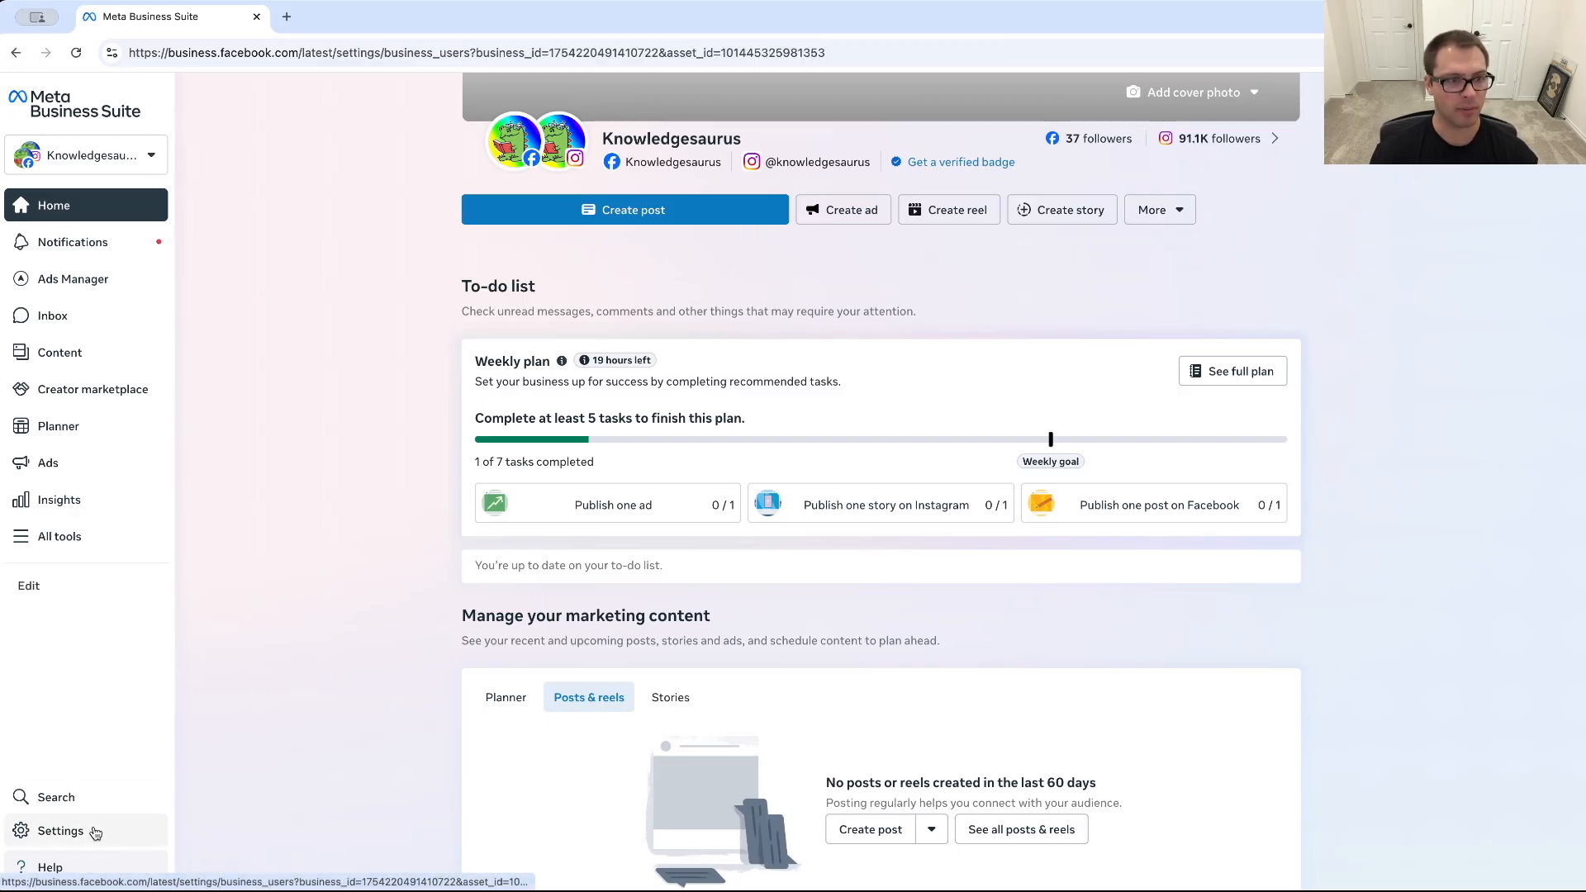
{"action": "left_click", "coordinate": [53, 843]}
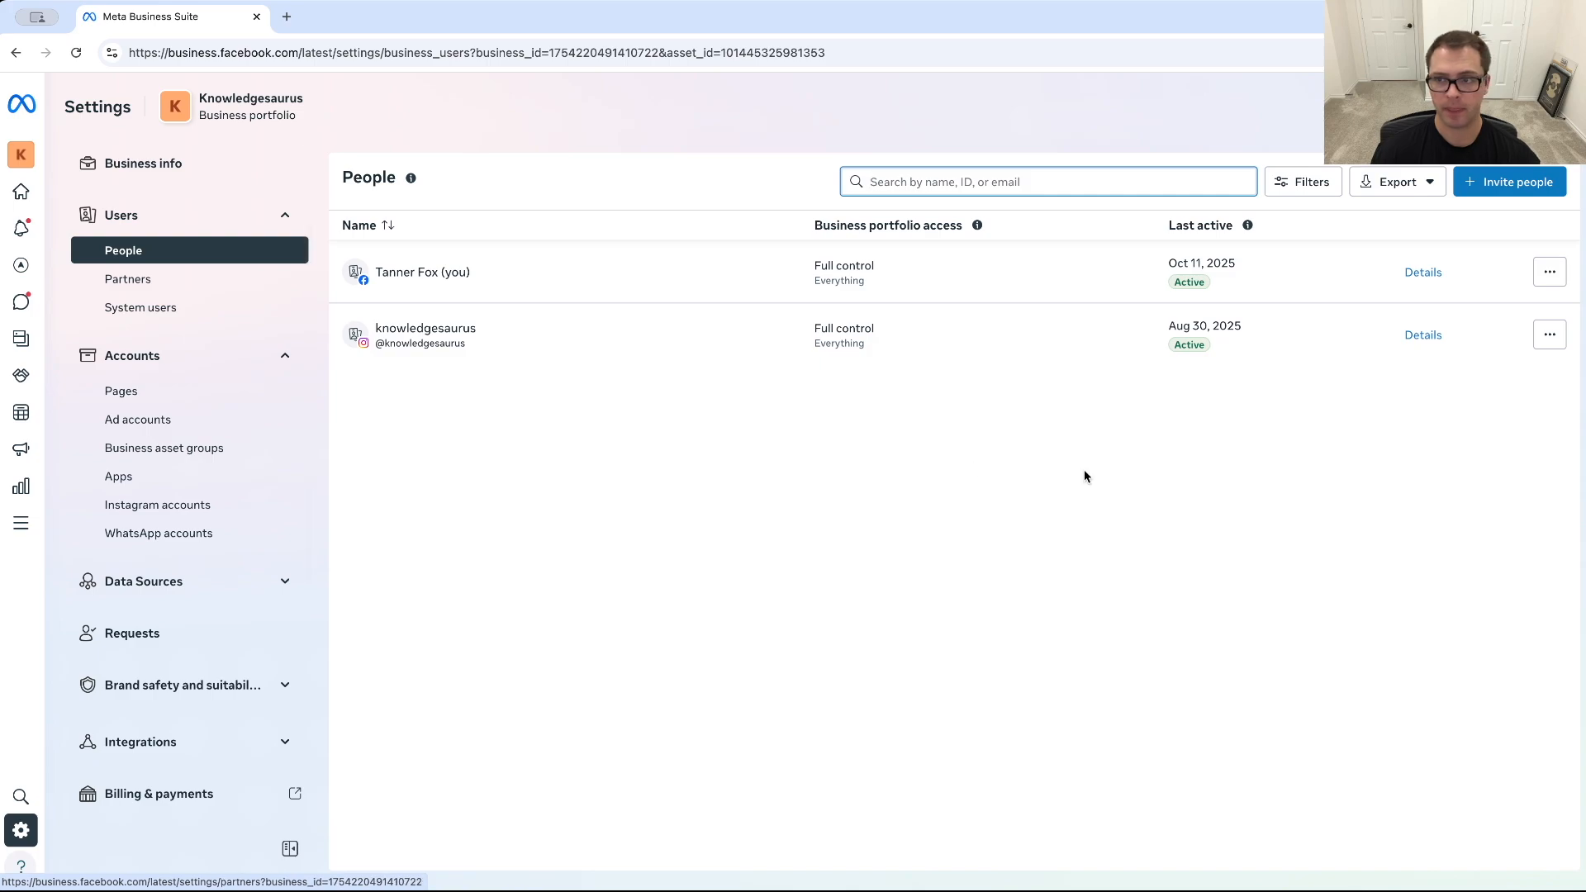
{"action": "left_click", "coordinate": [1510, 181]}
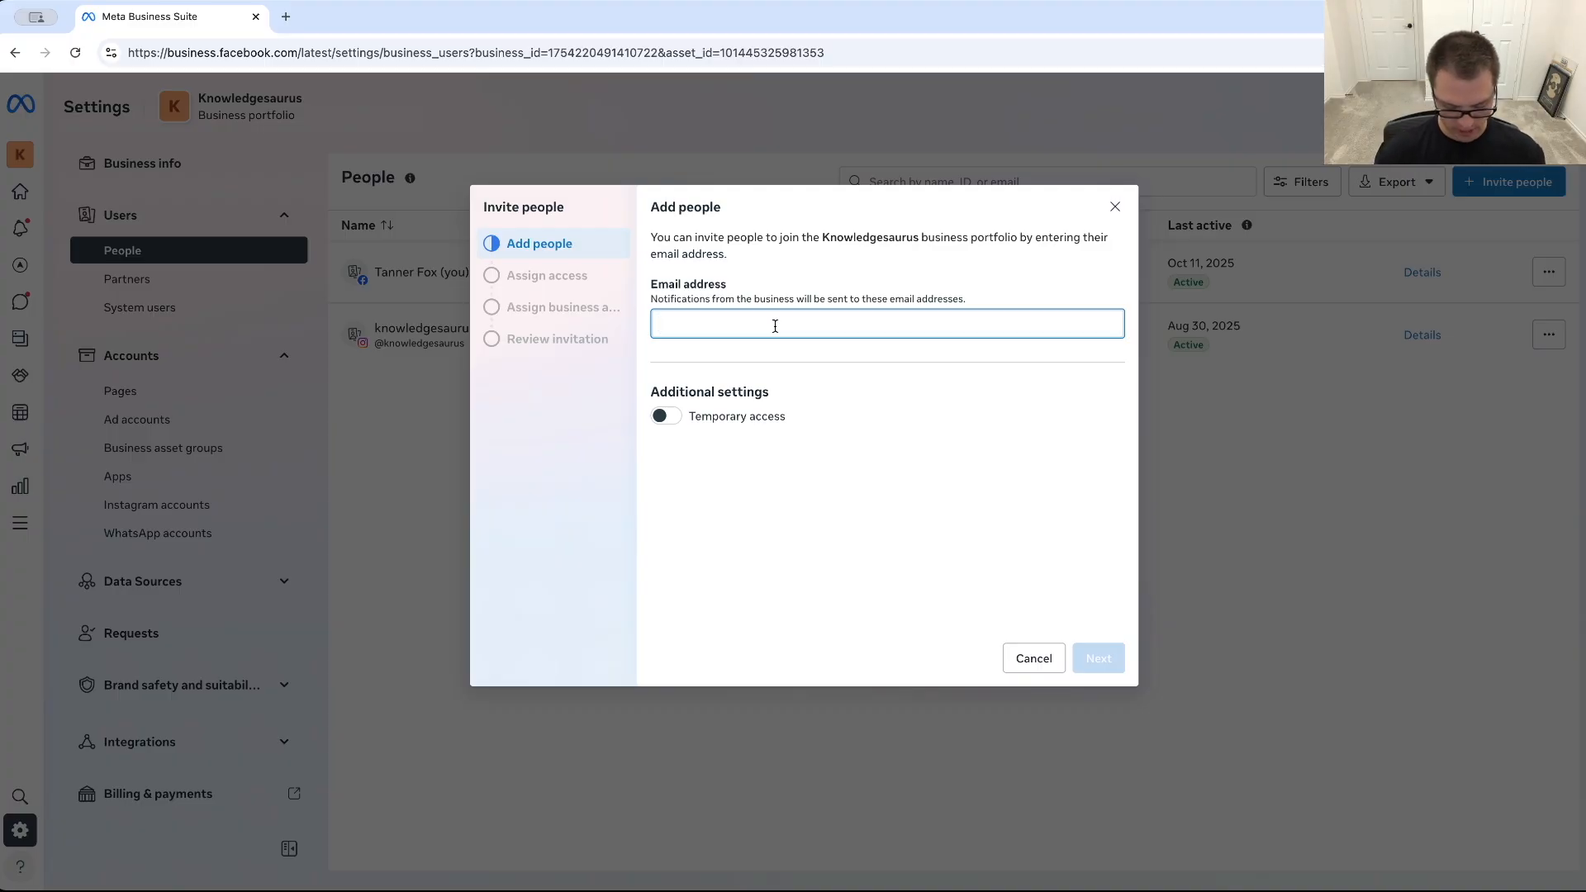
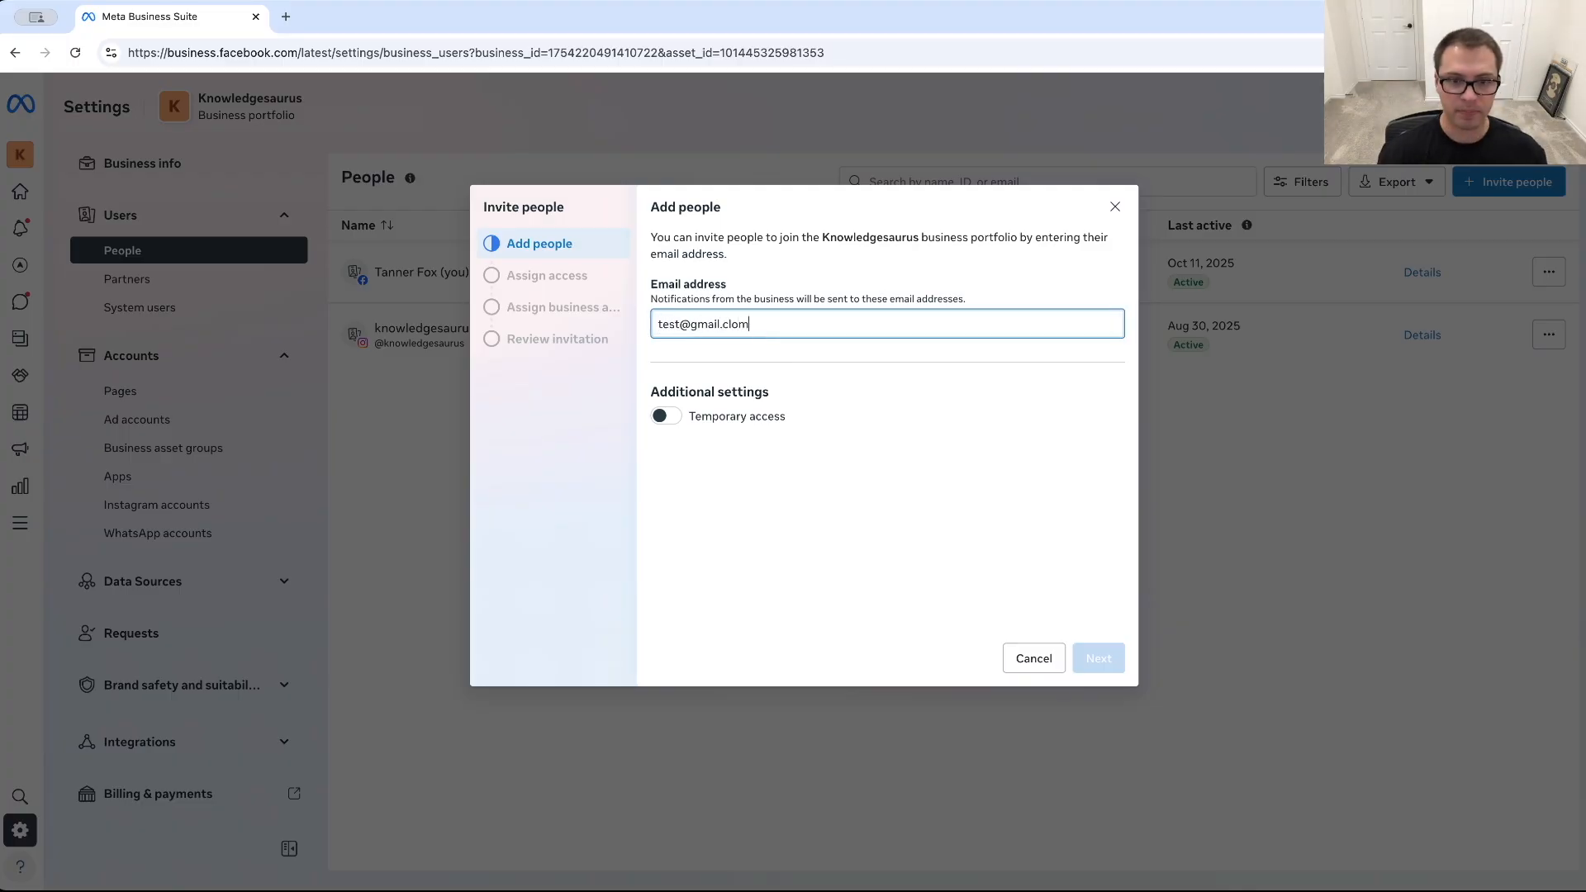
{"action": "key", "text": "Enter"}
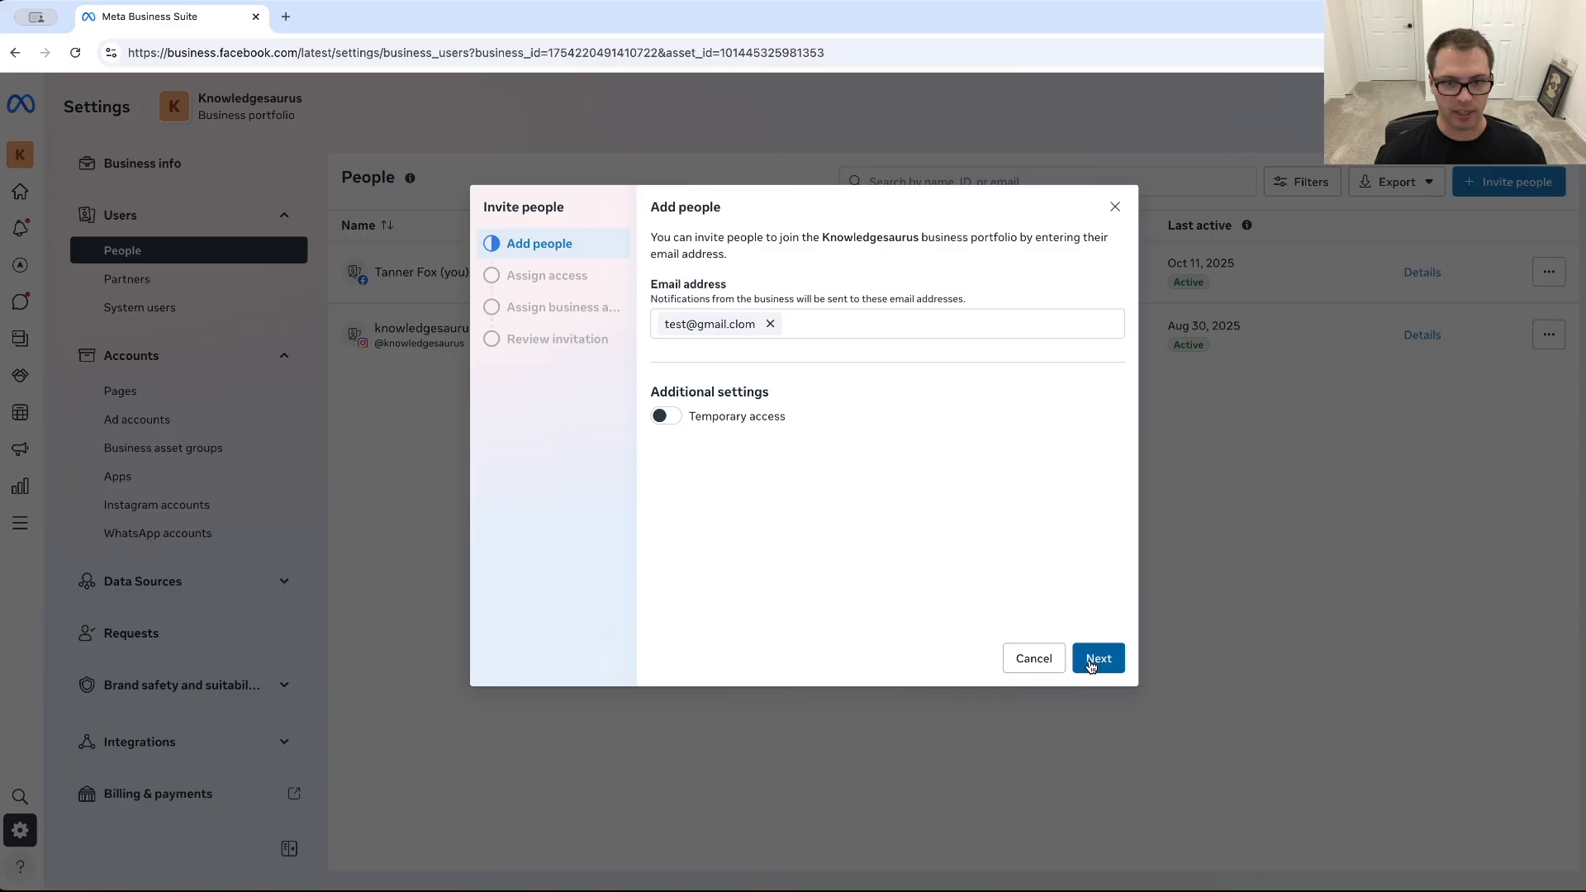
{"action": "left_click", "coordinate": [1099, 657]}
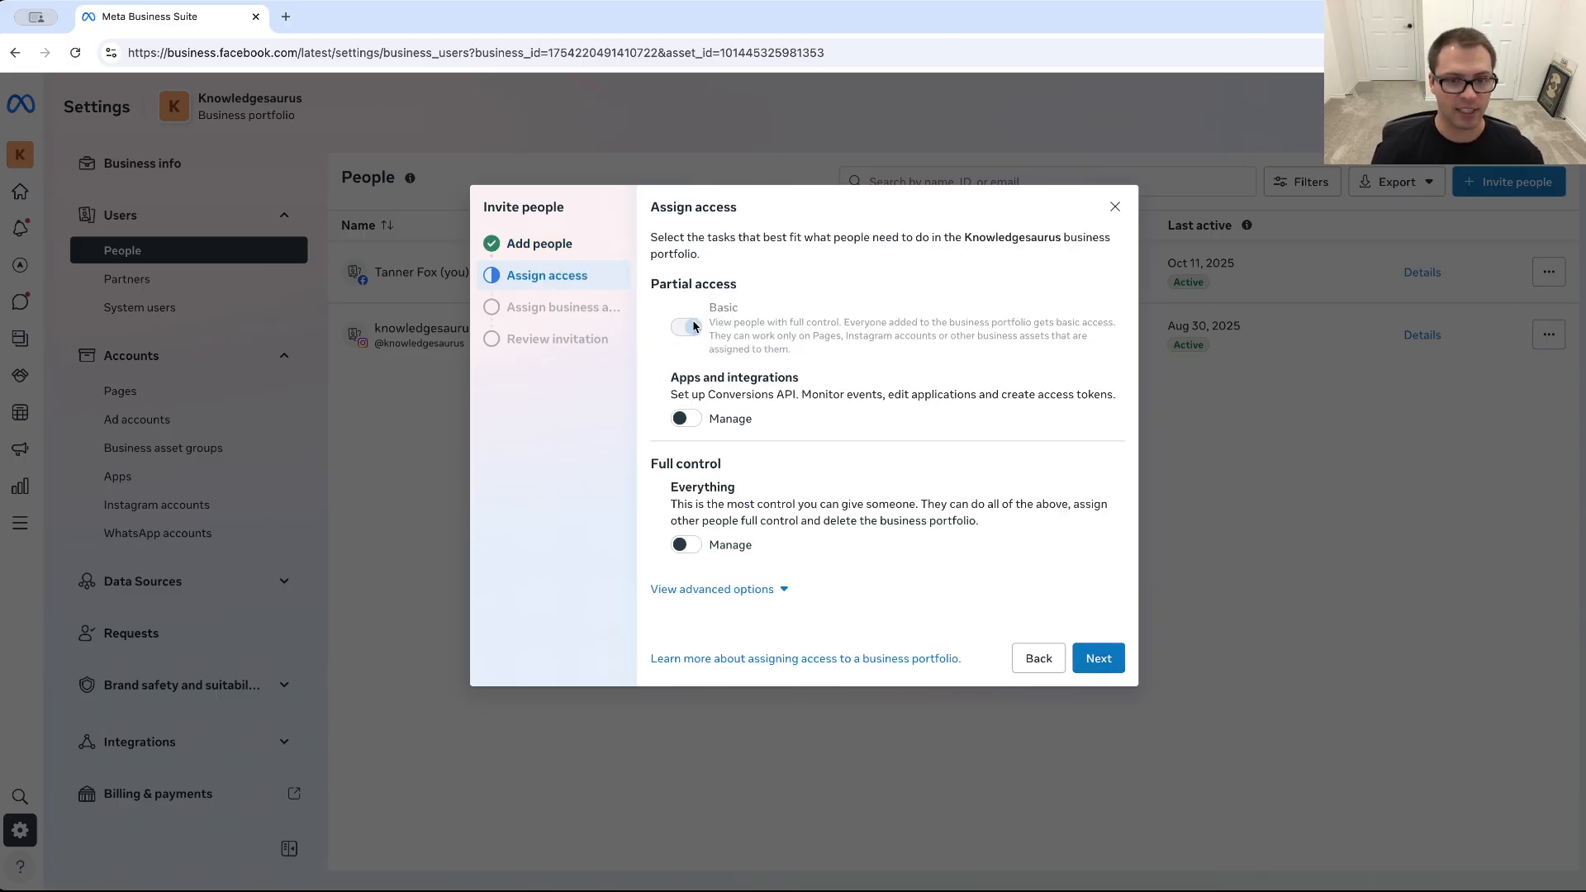
{"action": "left_click", "coordinate": [685, 325]}
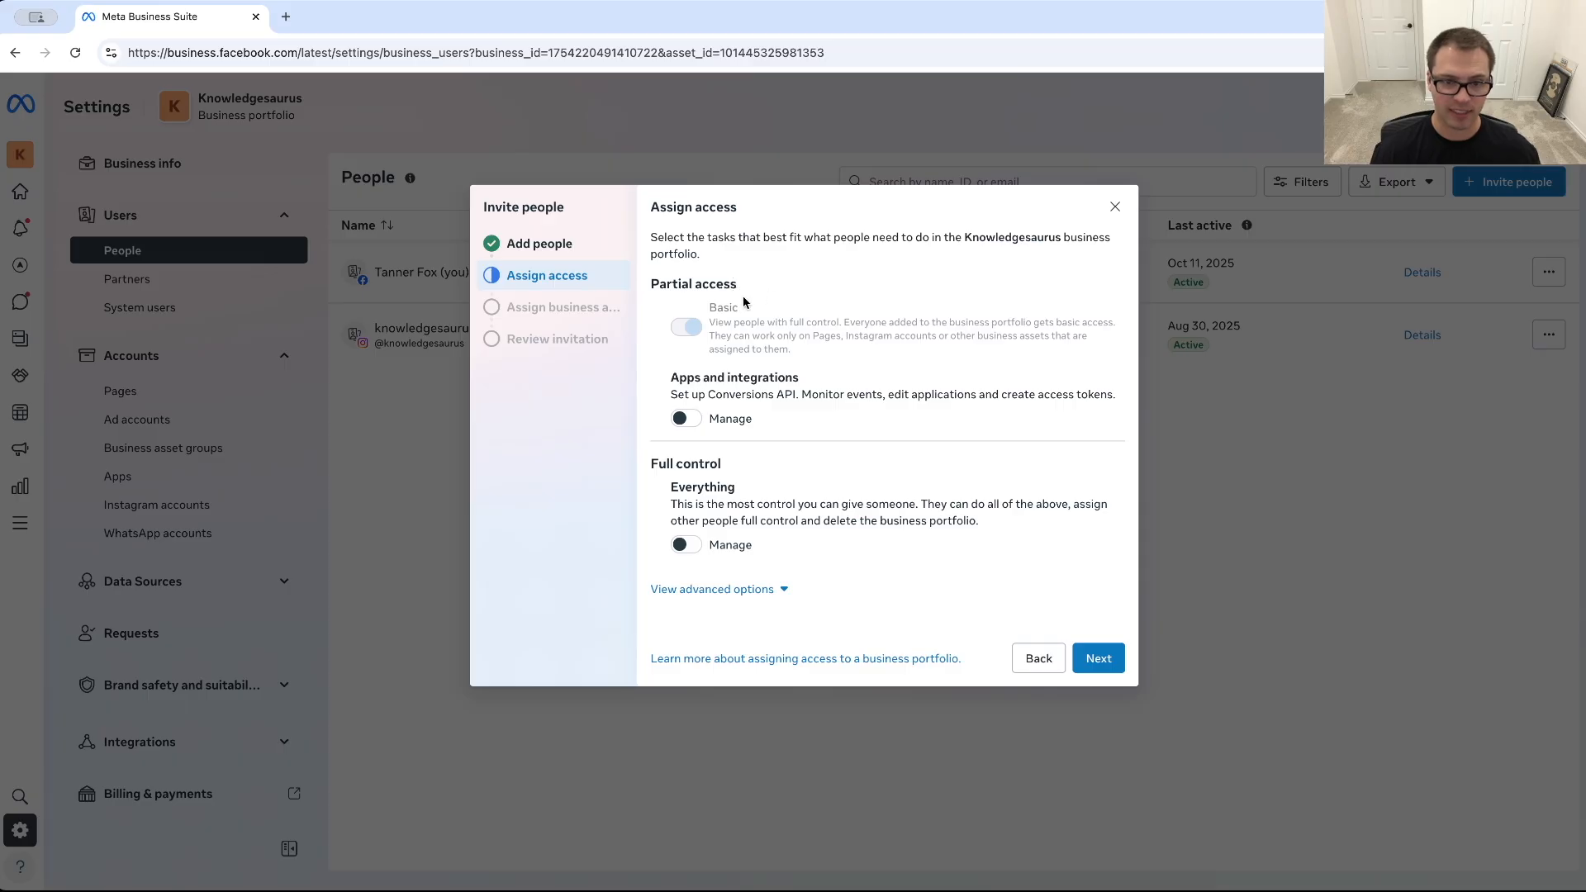
{"action": "mouse_move", "coordinate": [760, 657]}
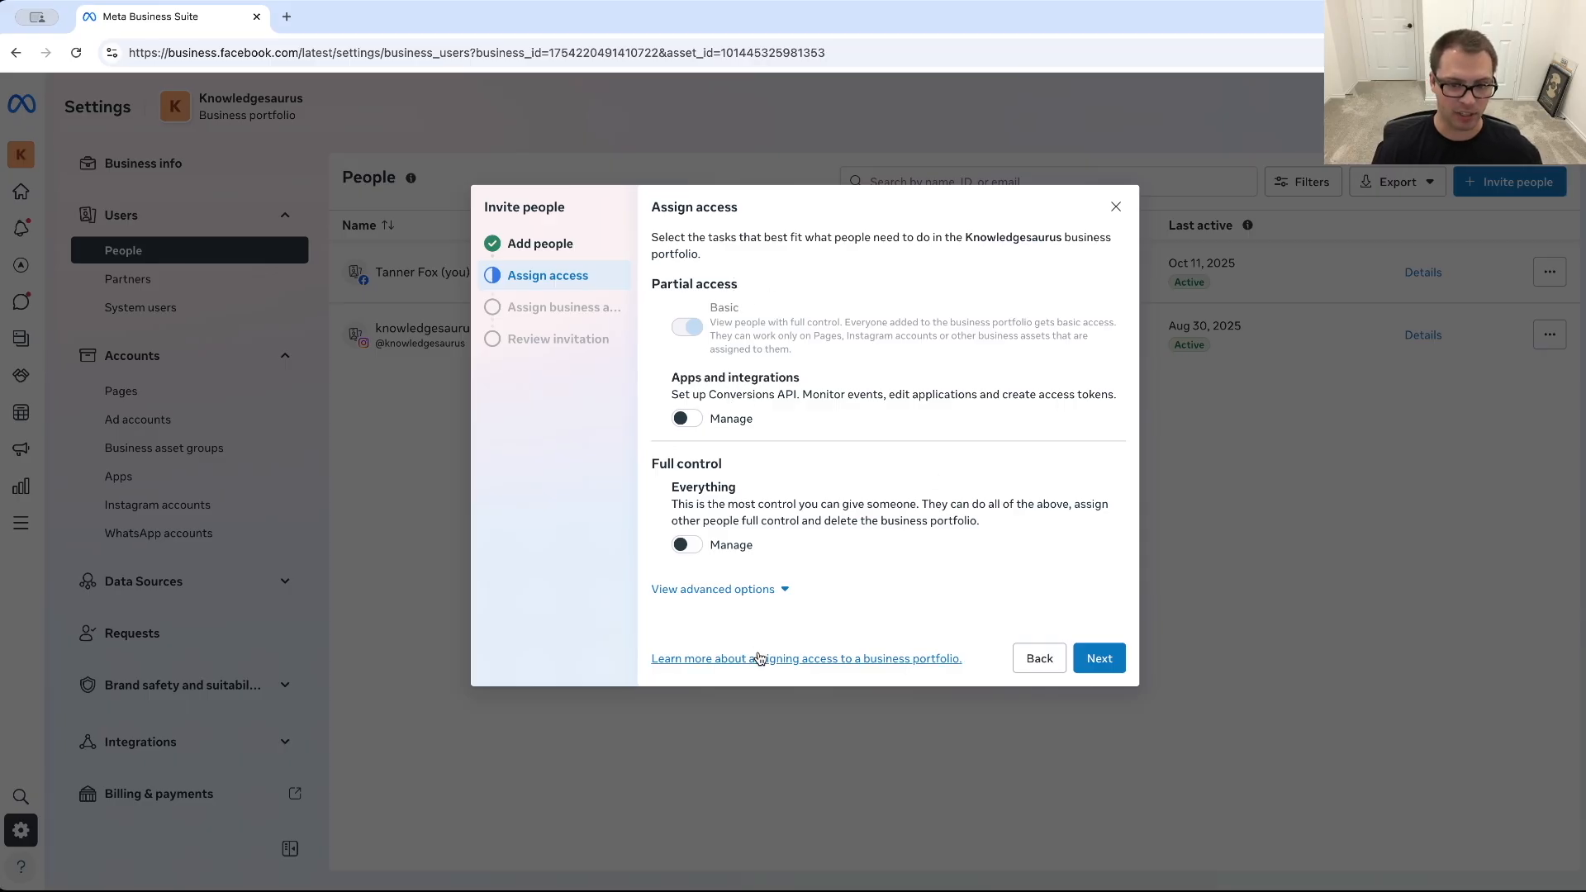
{"action": "left_click", "coordinate": [712, 588]}
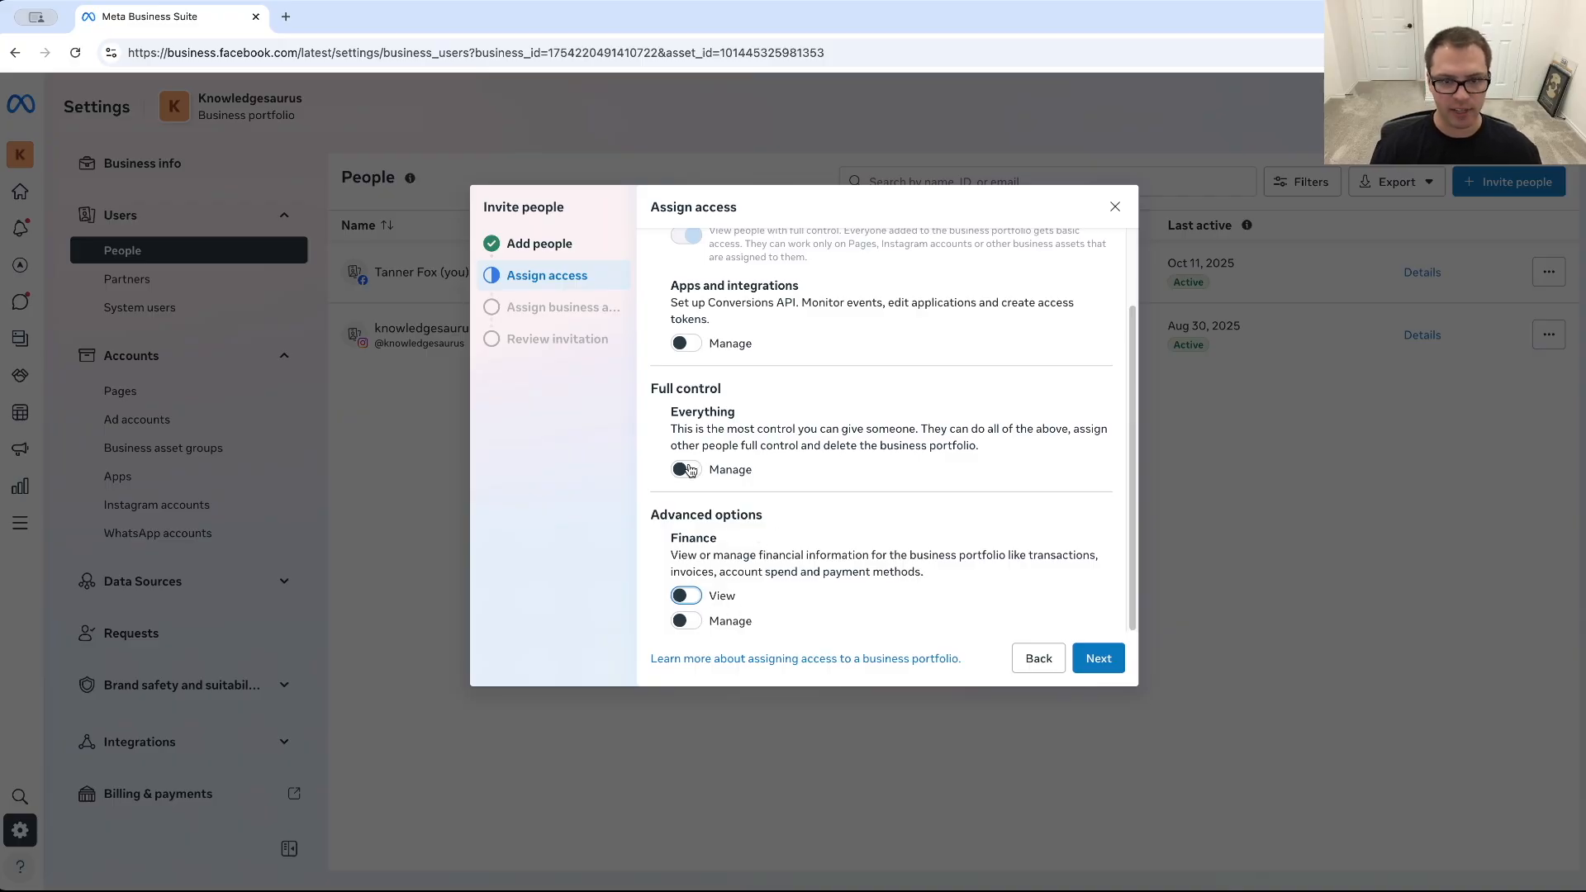
{"action": "left_click", "coordinate": [685, 469]}
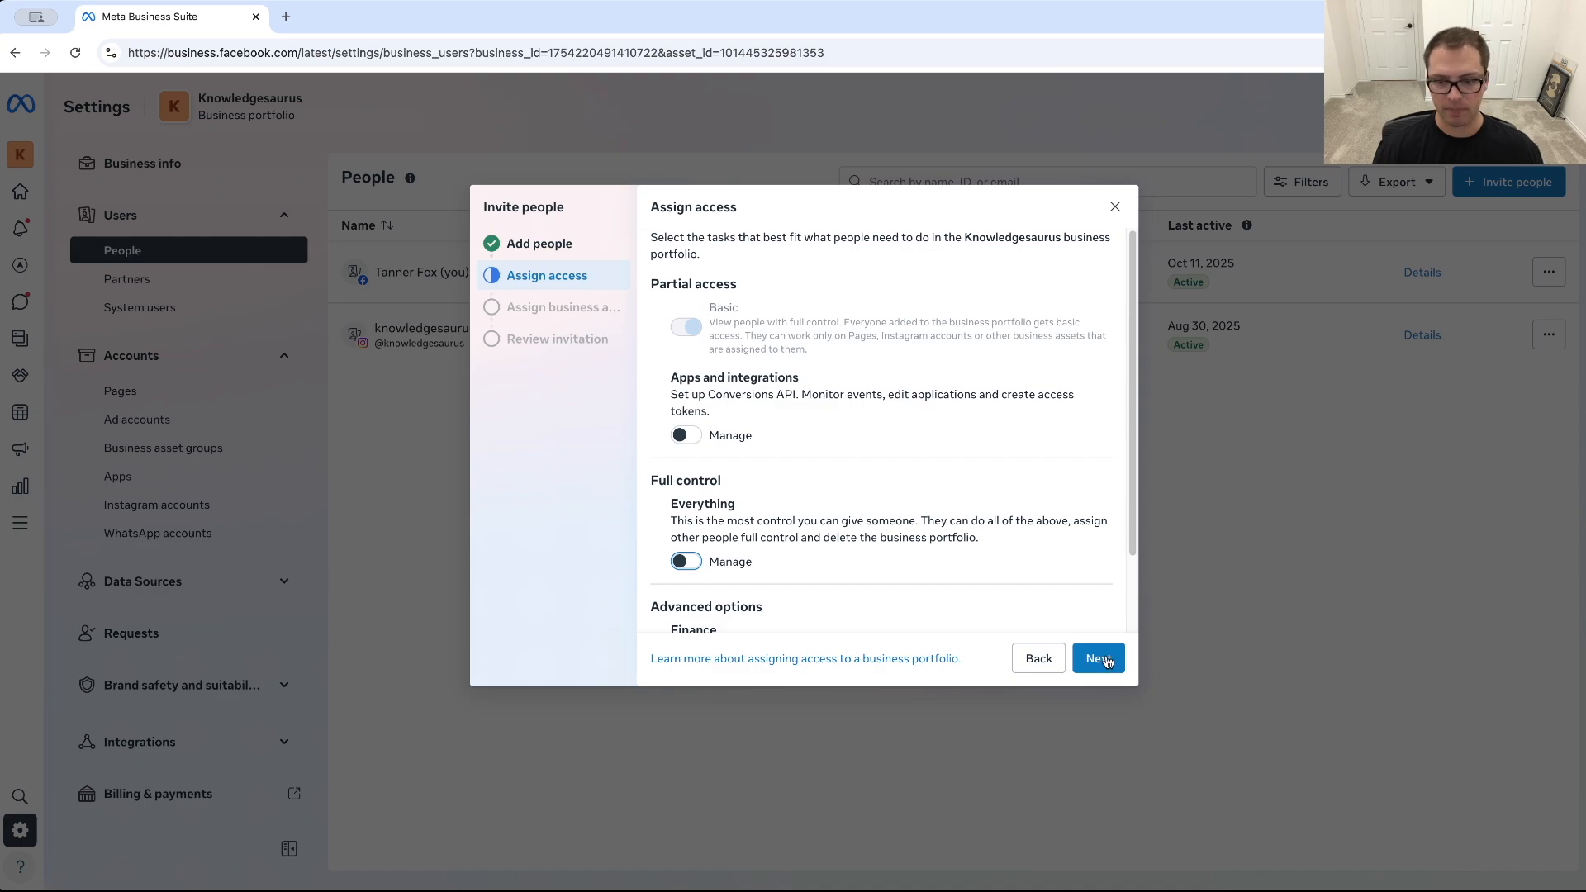
- Assign the knowledgesaurus Instagram account with Community activity and Everything under Full control
{"action": "left_click", "coordinate": [1099, 657]}
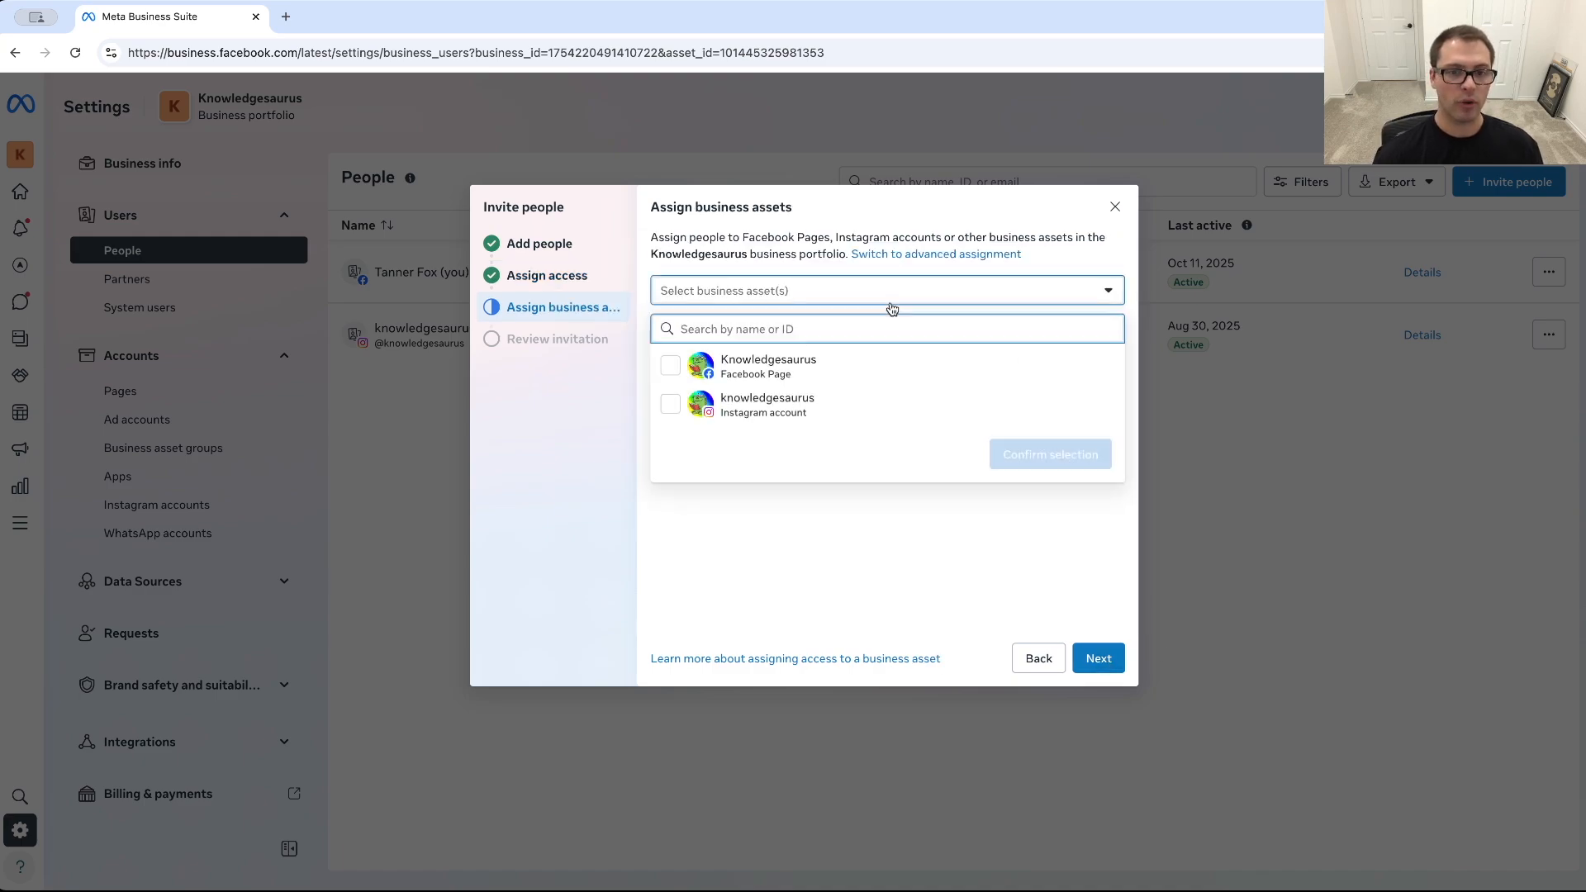
{"action": "mouse_move", "coordinate": [939, 296]}
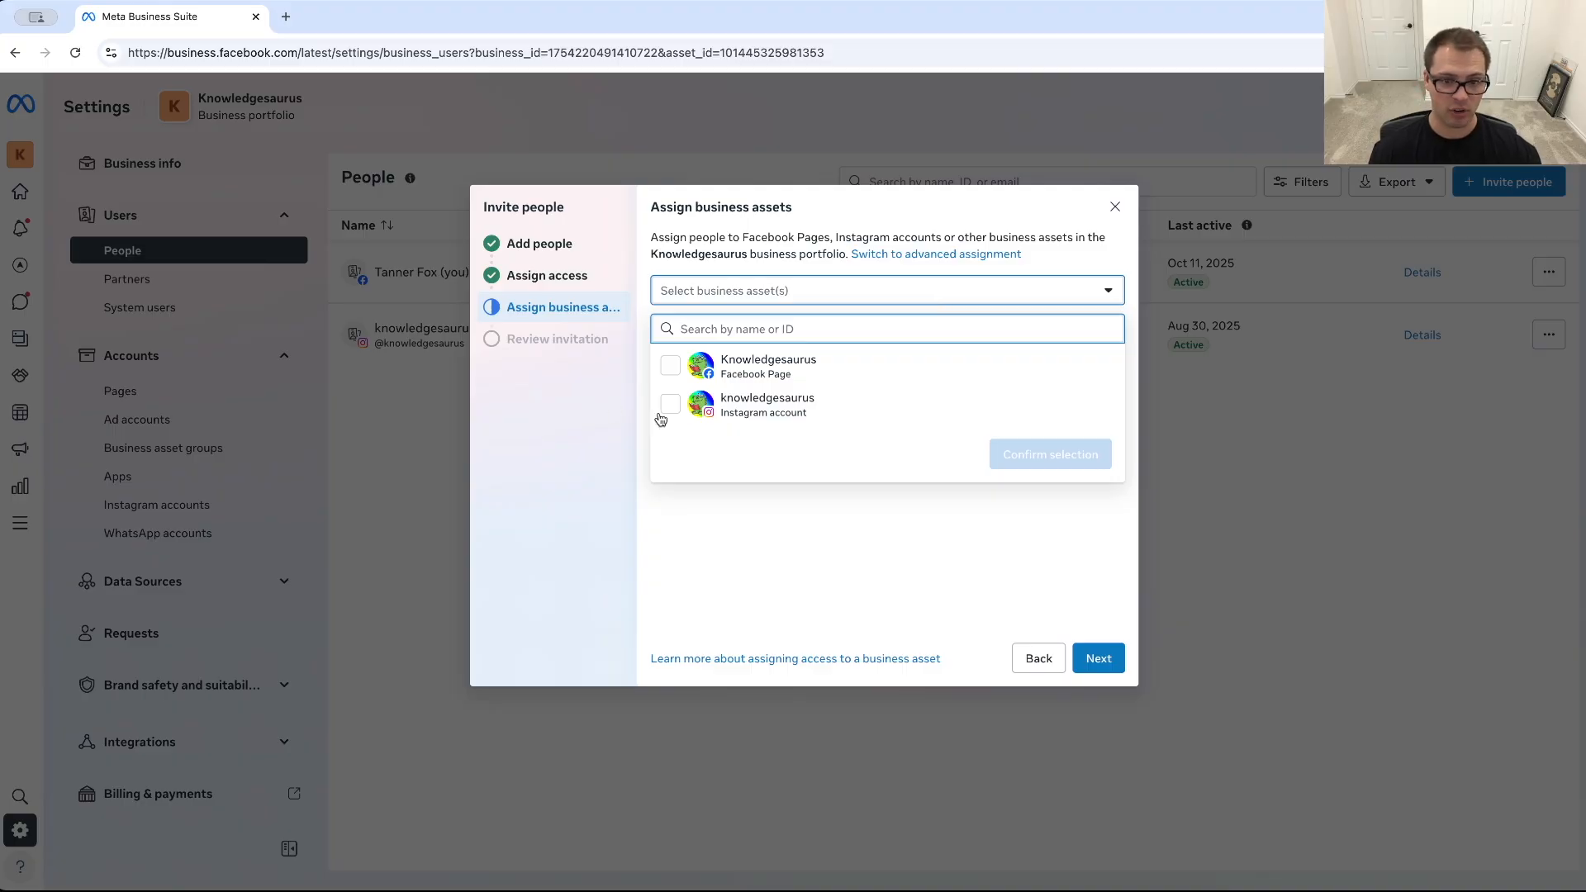
{"action": "left_click", "coordinate": [671, 404]}
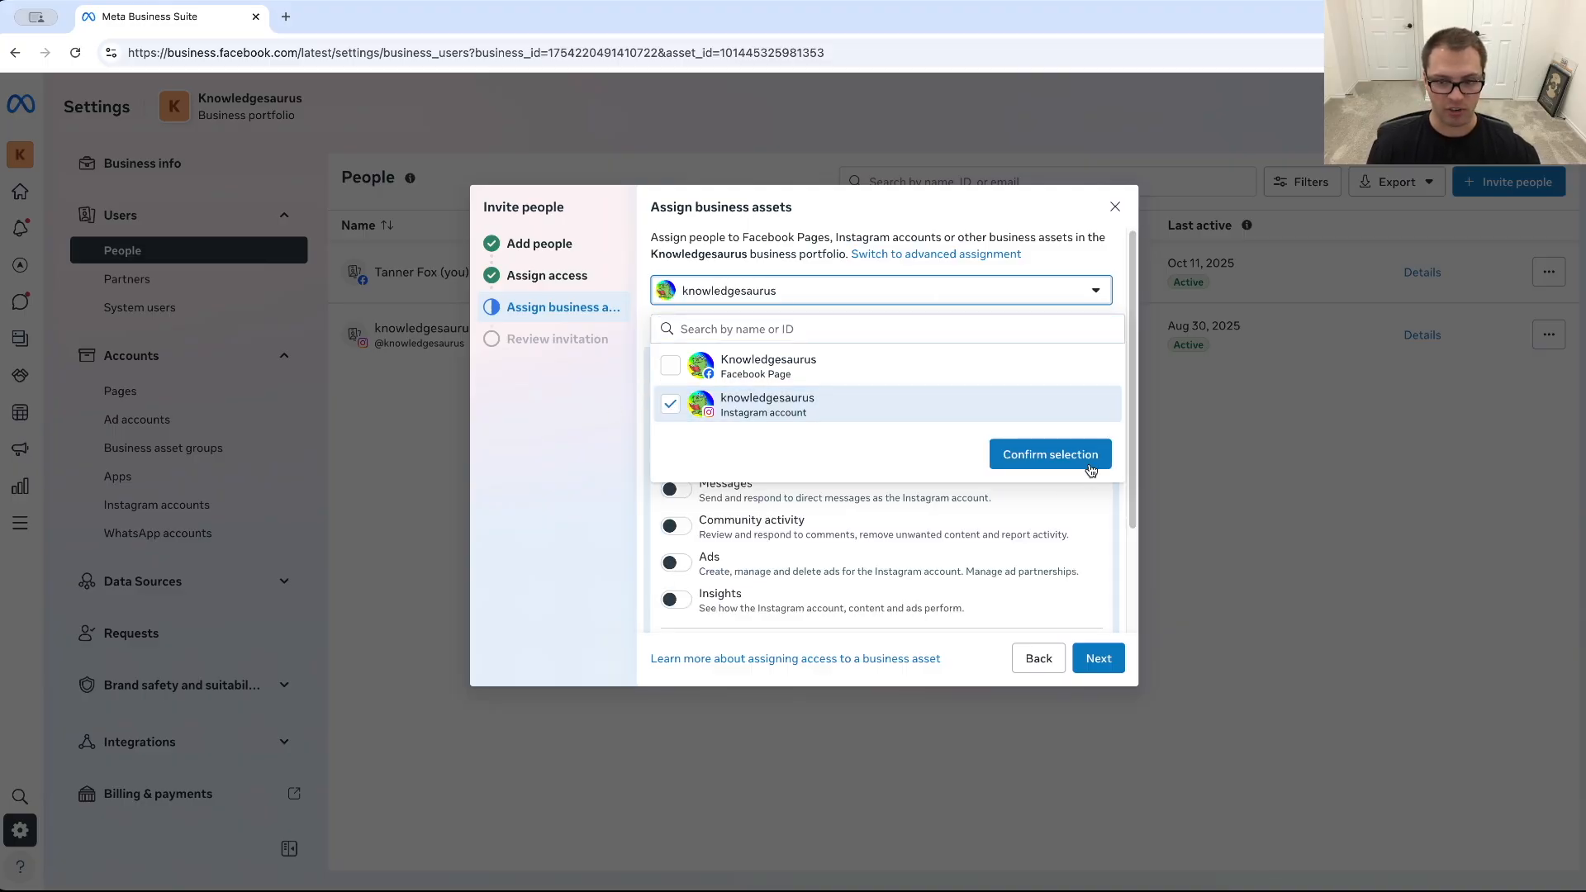
{"action": "left_click", "coordinate": [1050, 453]}
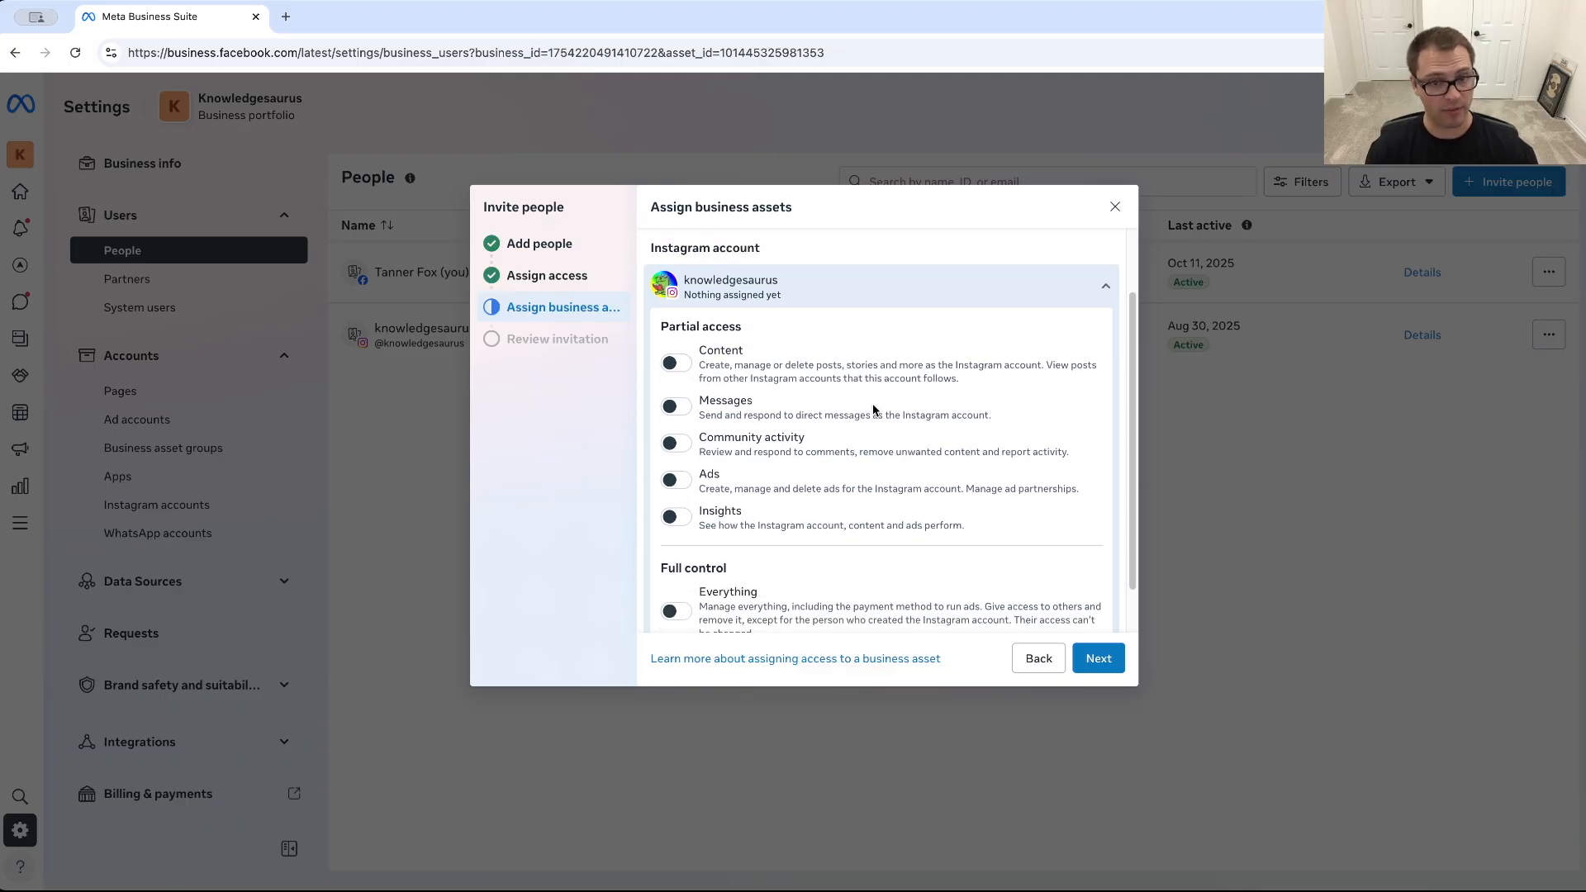
{"action": "left_click", "coordinate": [674, 407]}
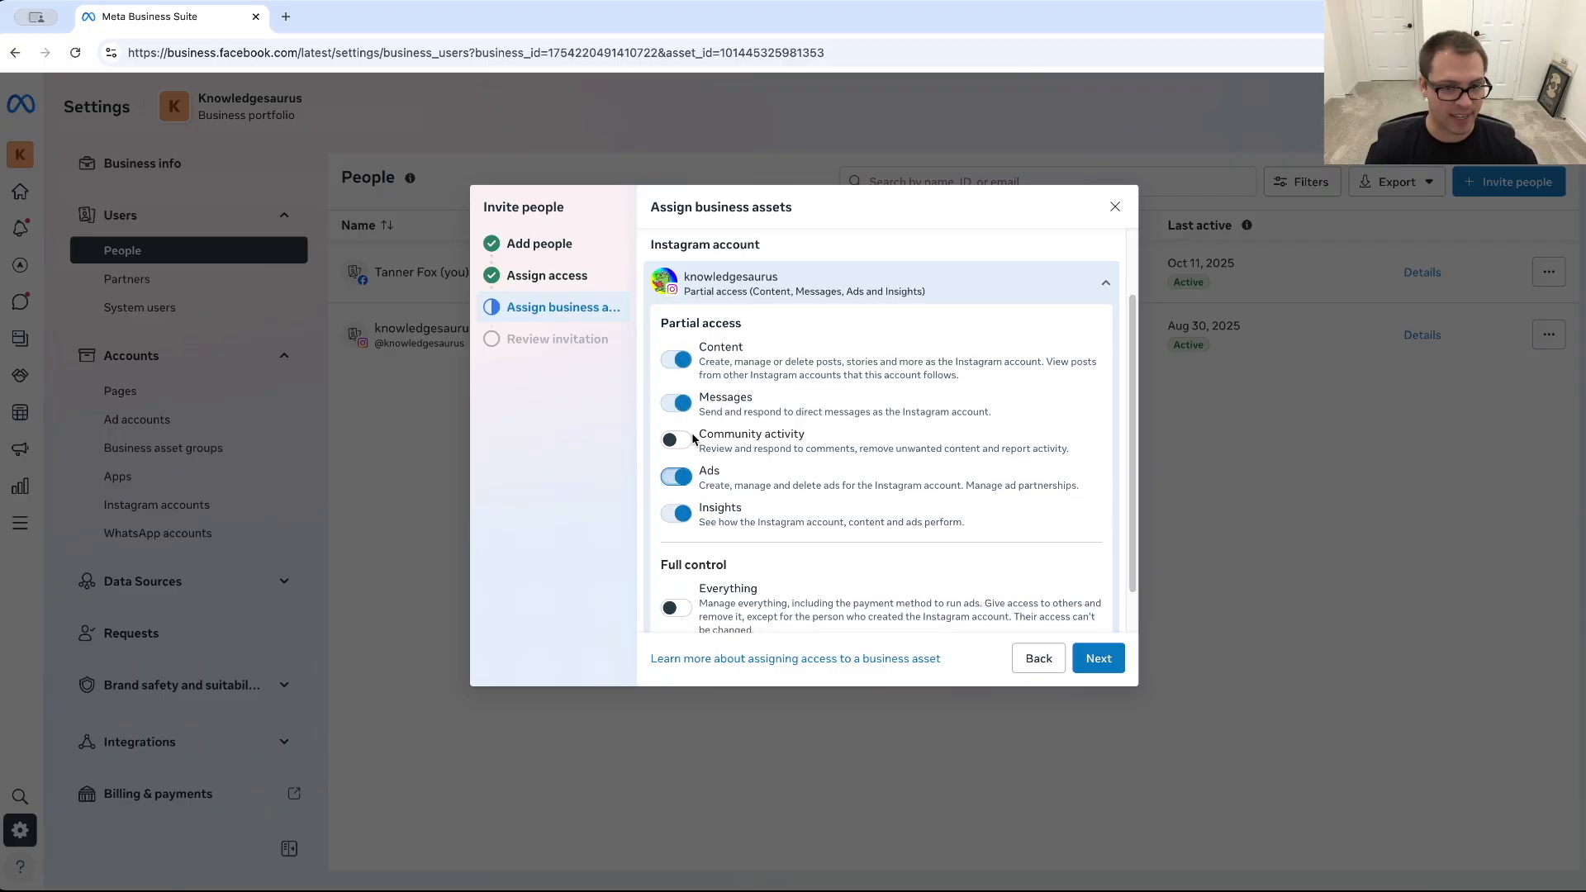
{"action": "left_click", "coordinate": [676, 439]}
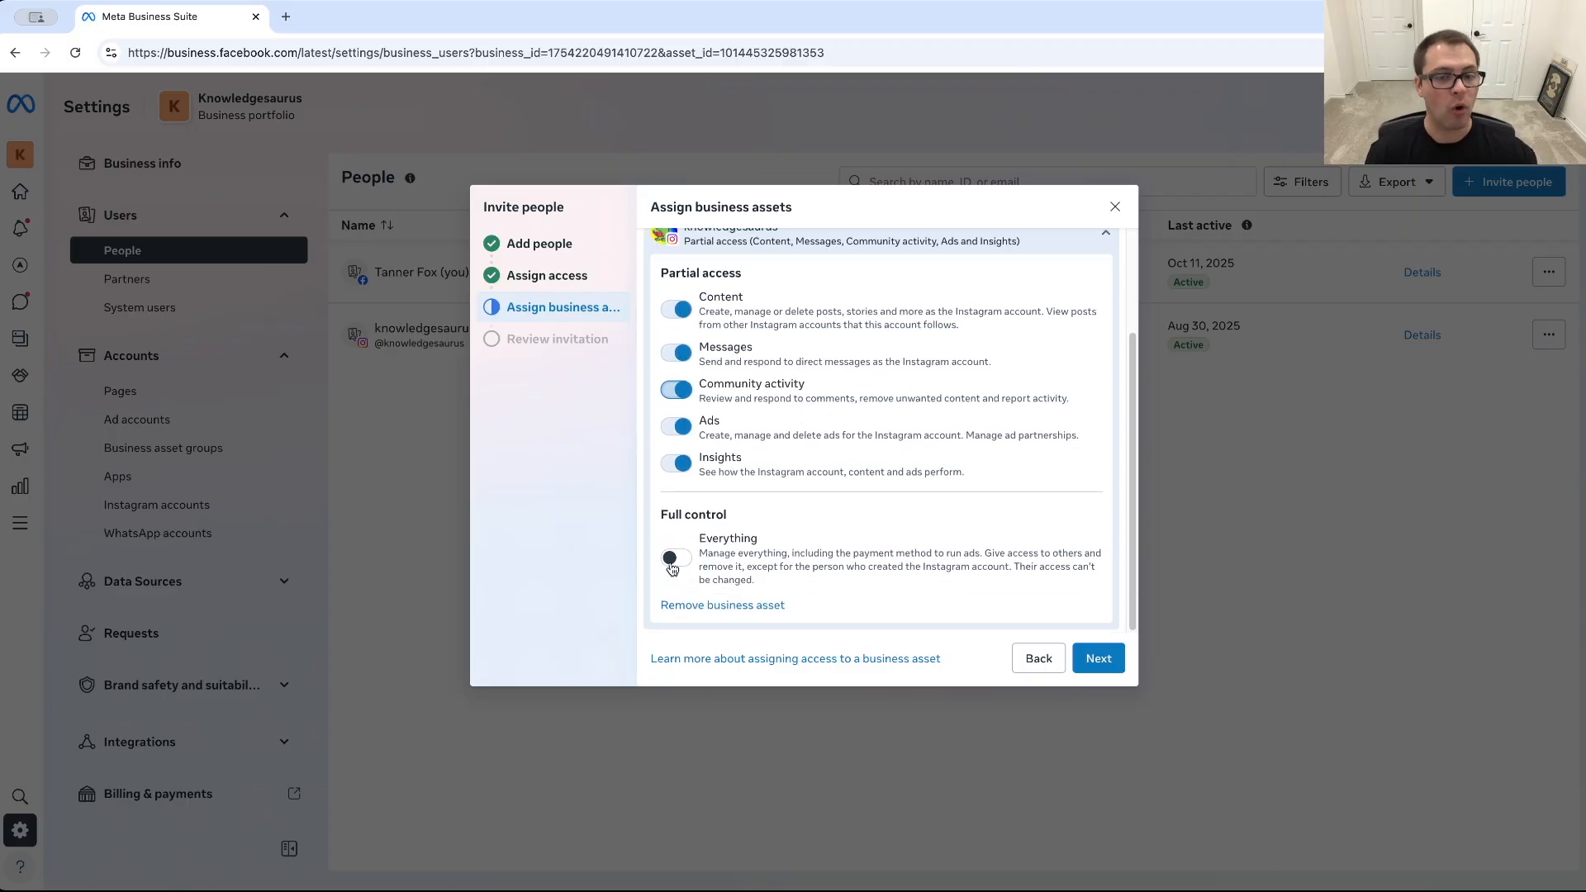
{"action": "left_click", "coordinate": [675, 558]}
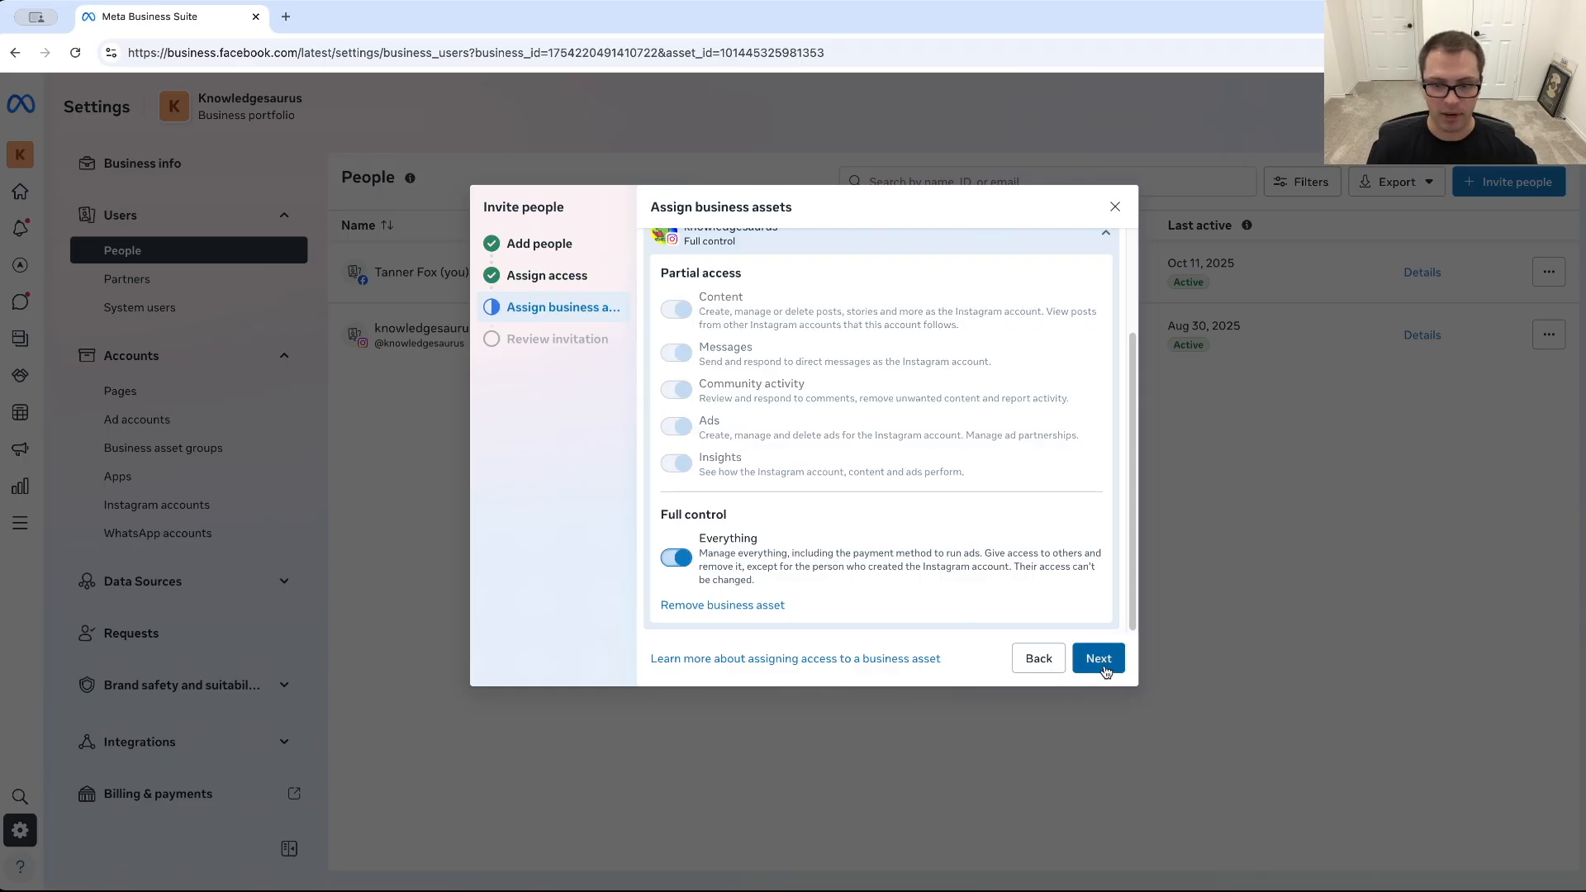
- Review the invitation summary, then close the dialog without sending
{"action": "left_click", "coordinate": [1097, 657]}
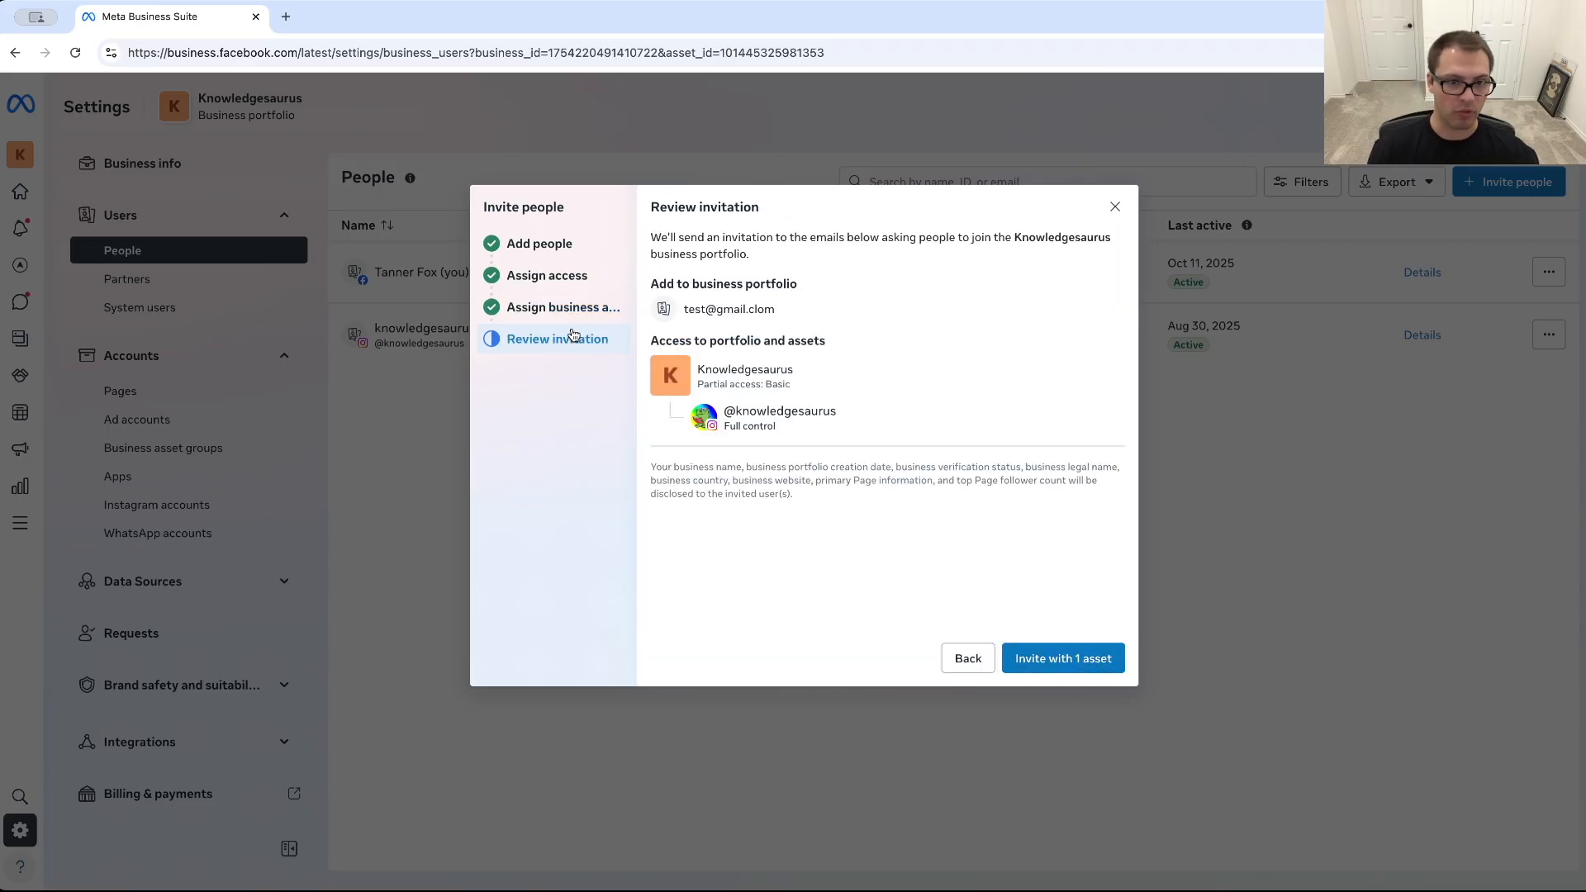
{"action": "double_click", "coordinate": [729, 309]}
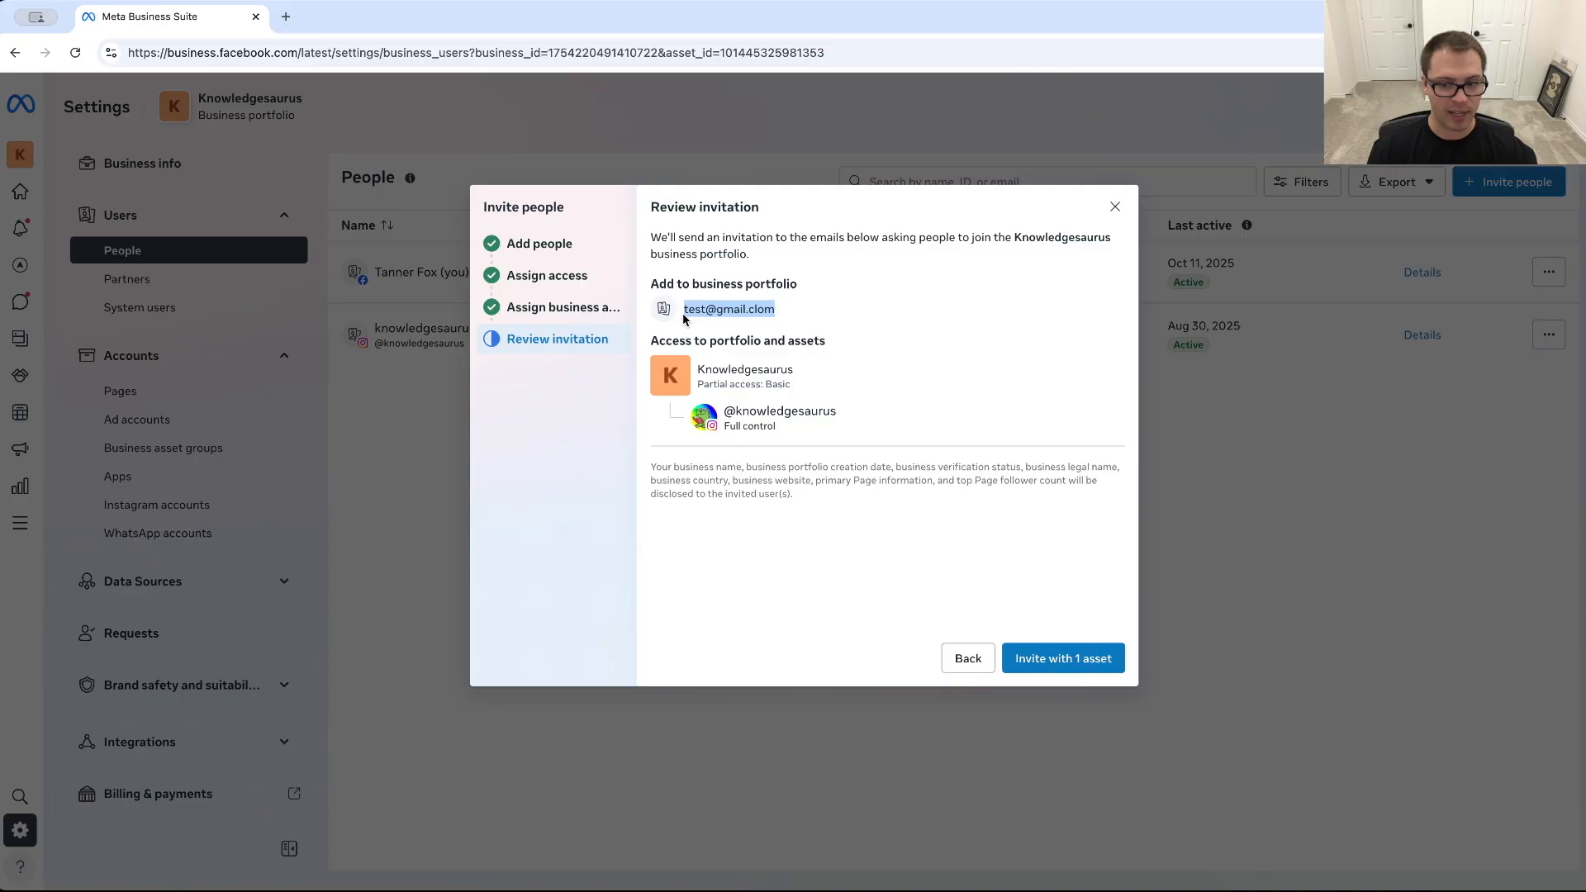
{"action": "mouse_move", "coordinate": [928, 386]}
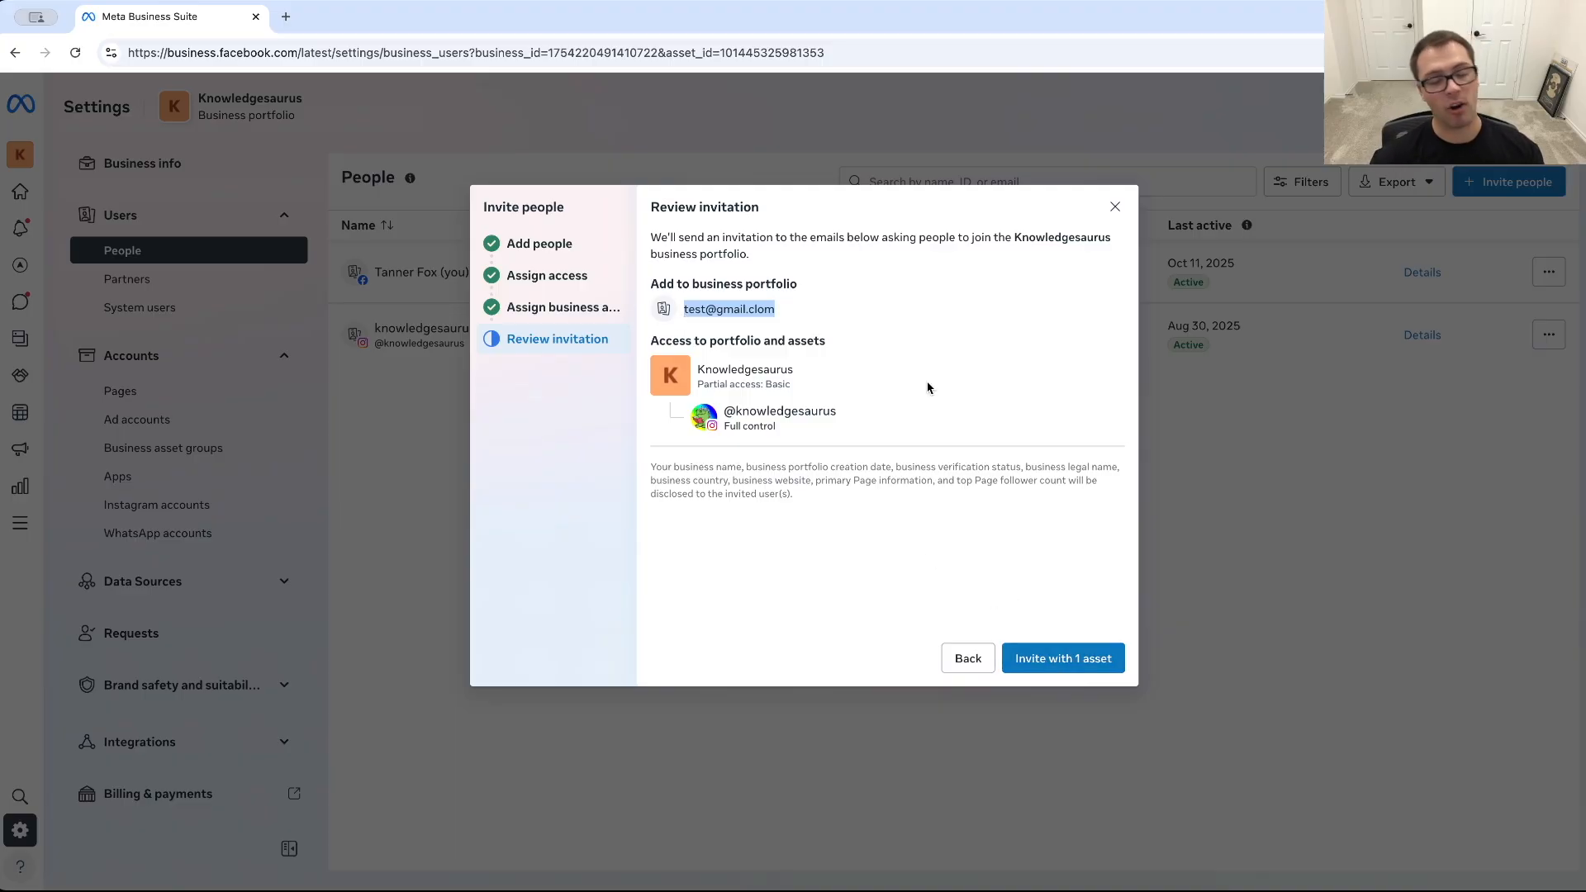
{"action": "mouse_move", "coordinate": [1140, 222]}
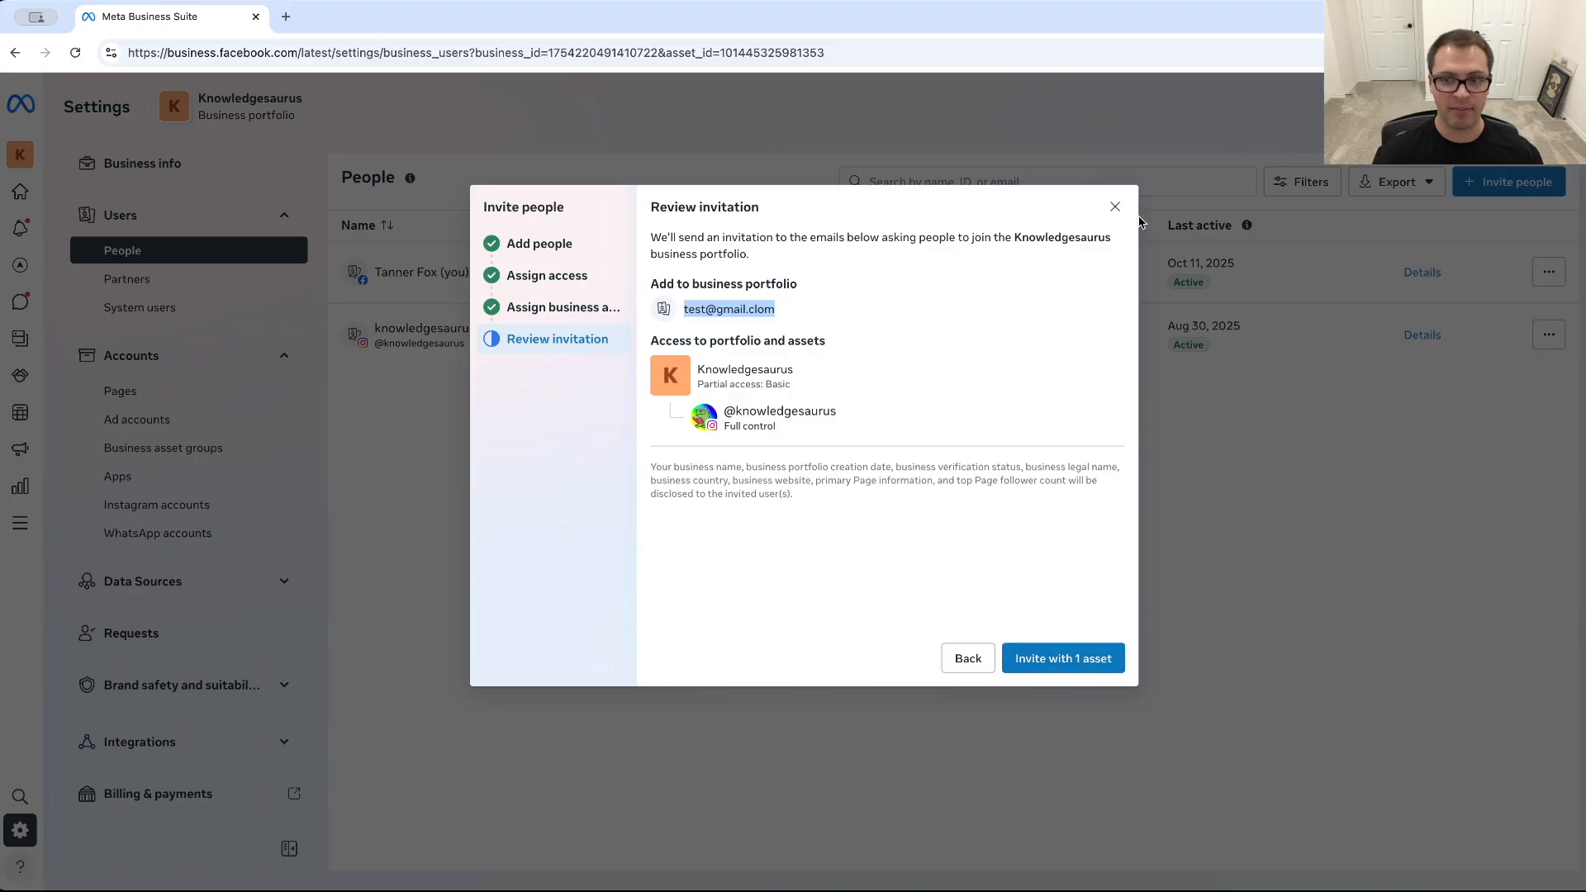
{"action": "left_click", "coordinate": [1115, 206]}
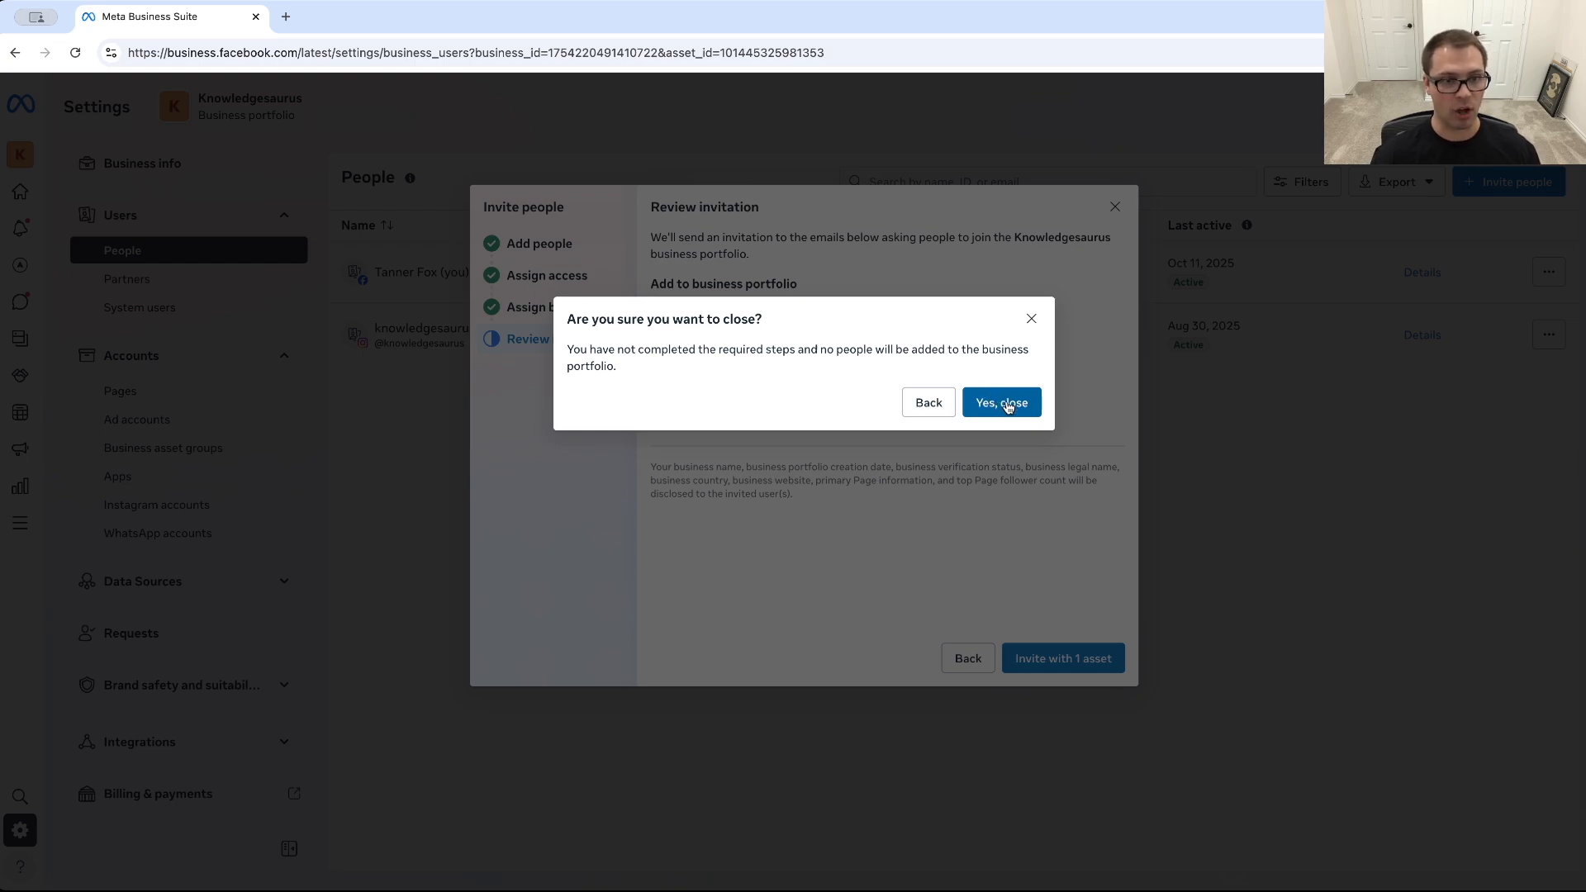
- Confirm Yes, close to discard the invitation and return to the People list
{"action": "left_click", "coordinate": [1001, 402]}
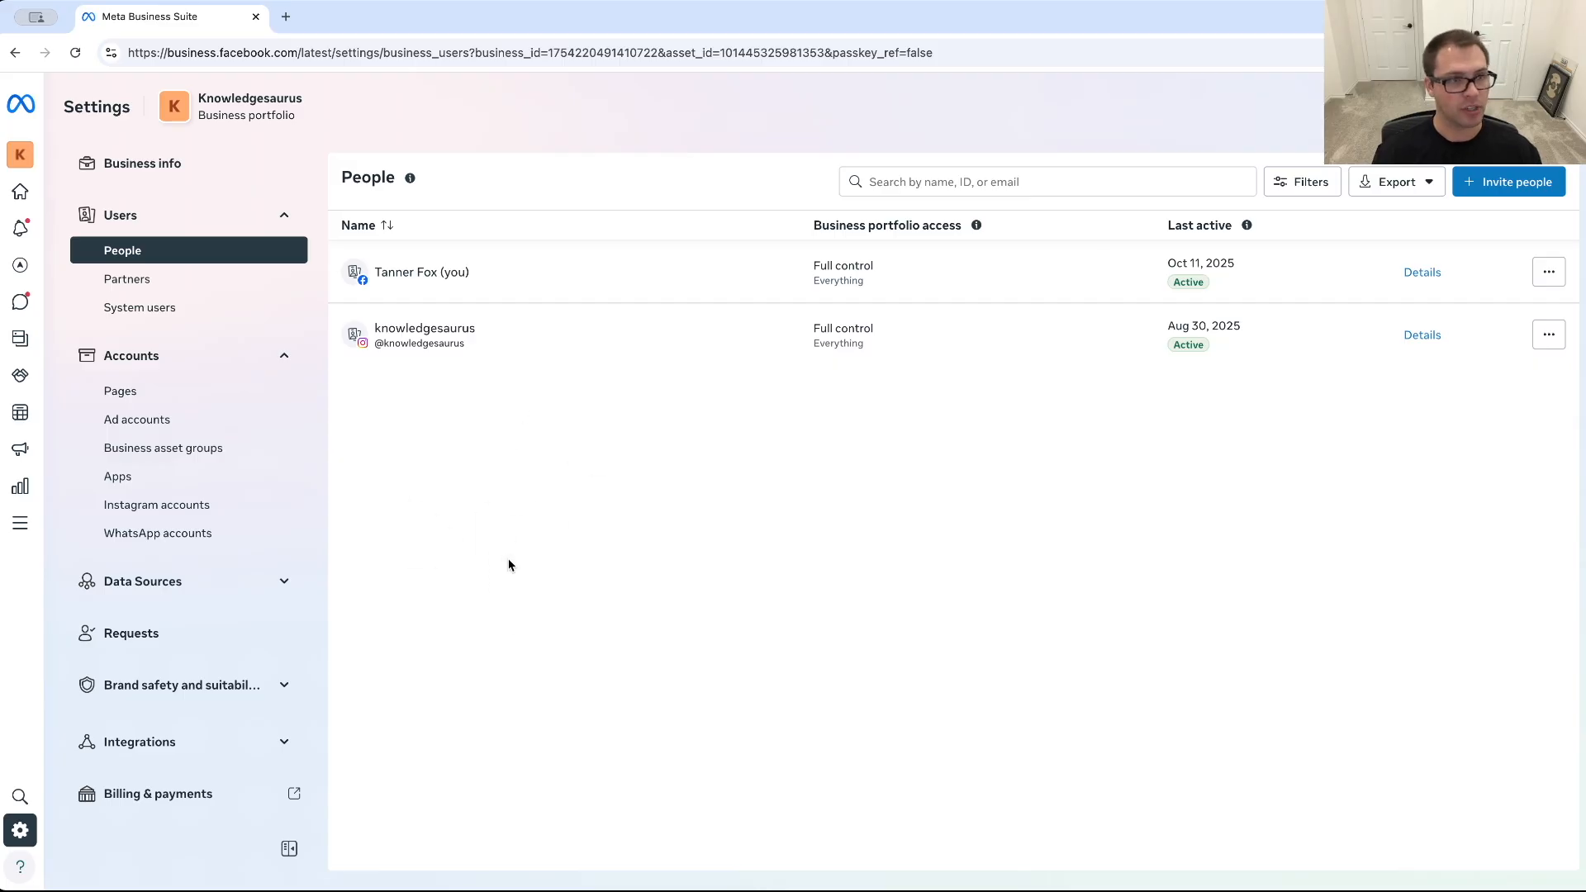
{"action": "mouse_move", "coordinate": [666, 536]}
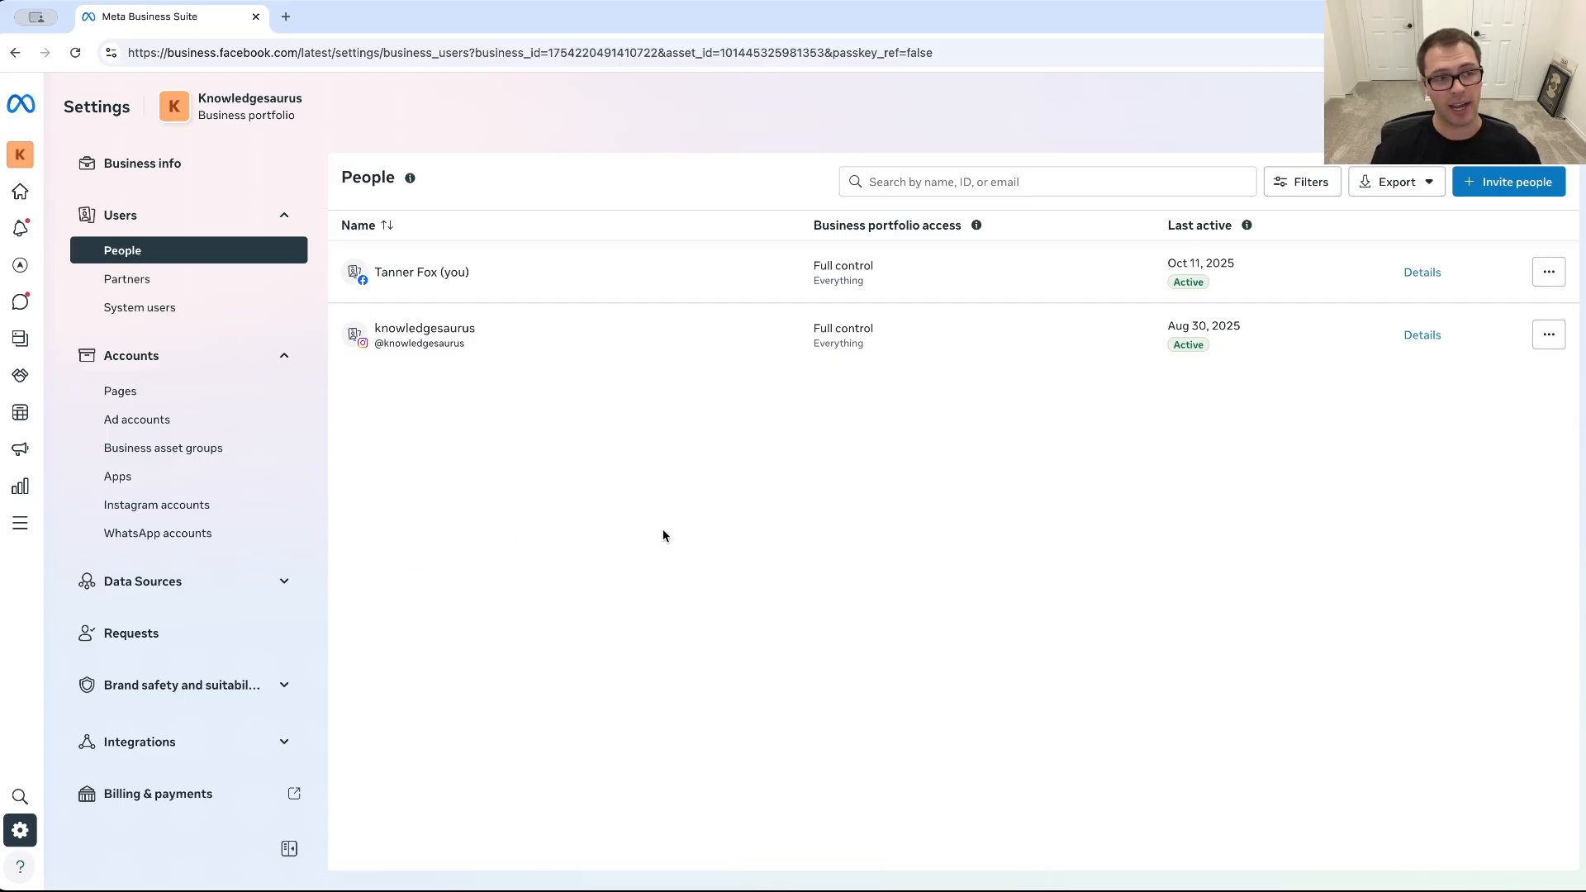
{"action": "mouse_move", "coordinate": [695, 522]}
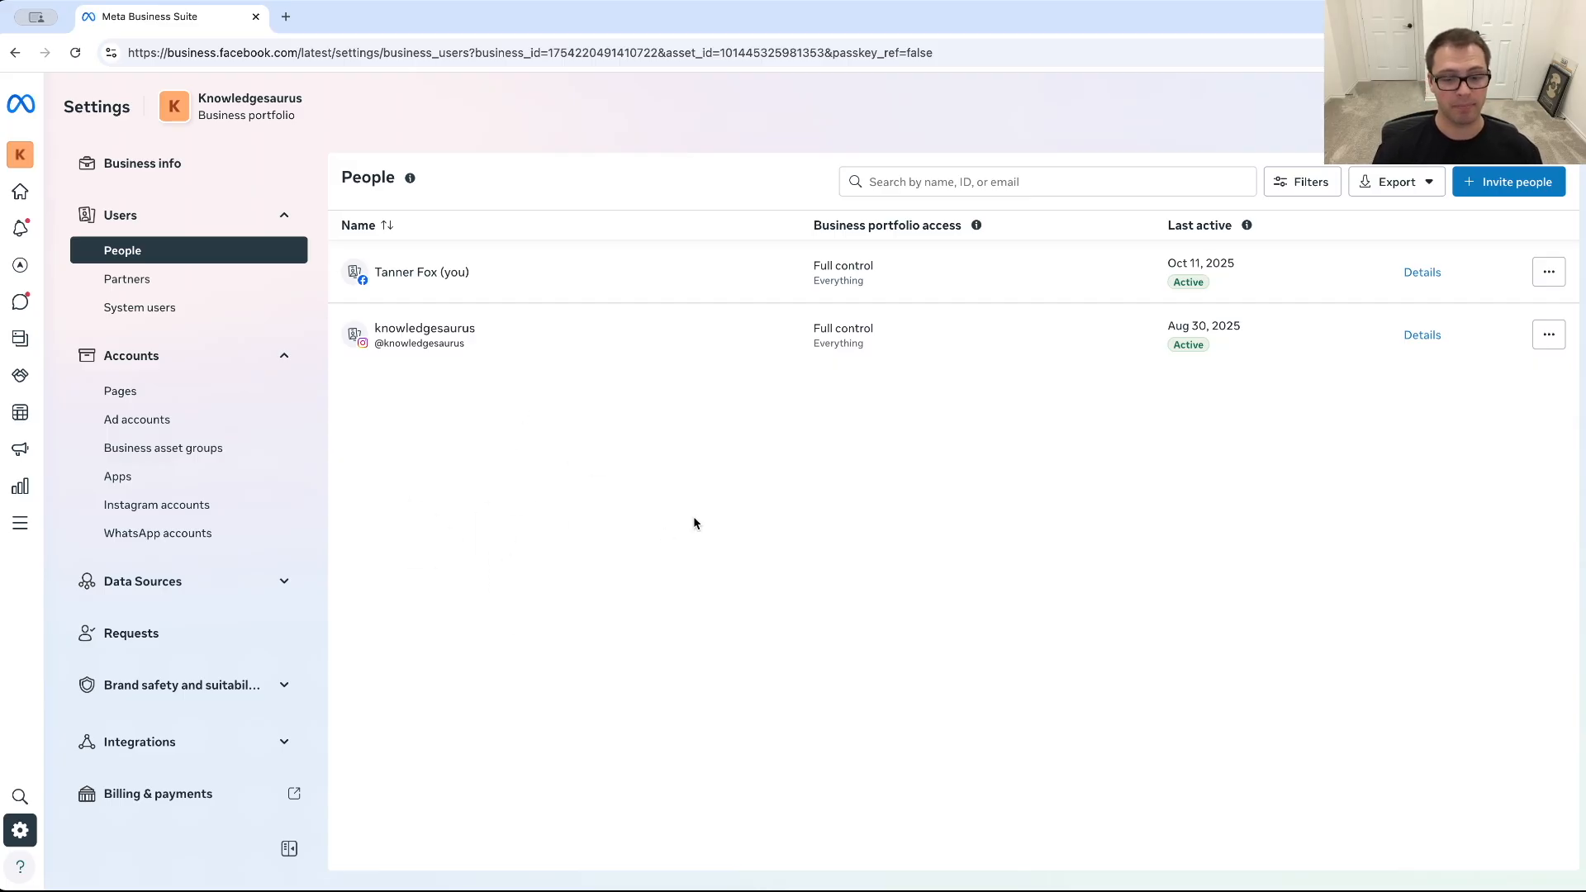